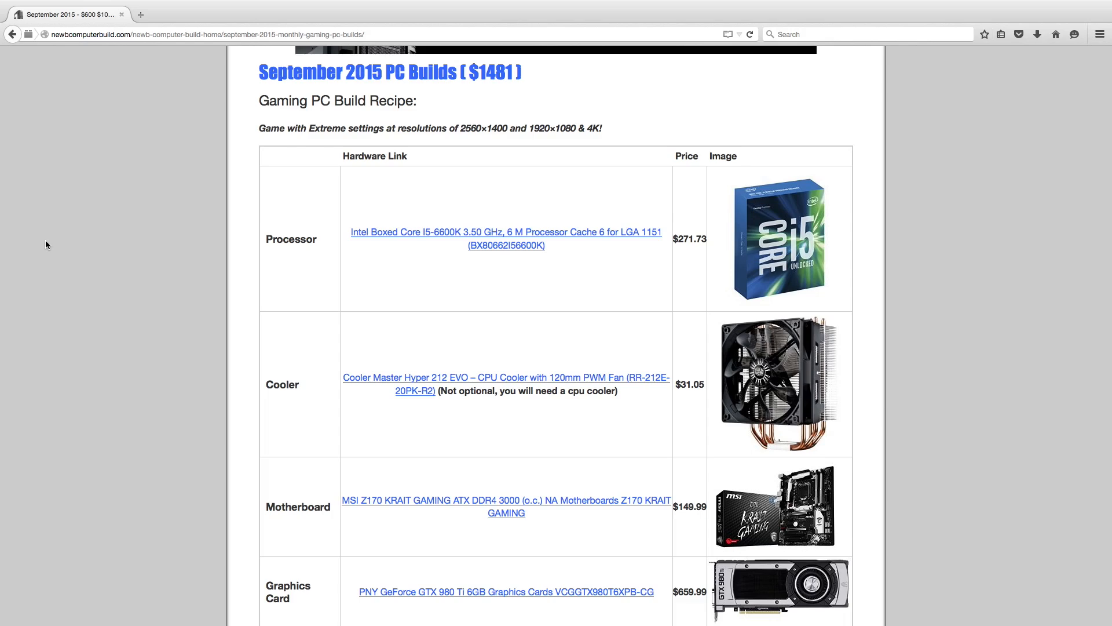
mouse_move(1, 179)
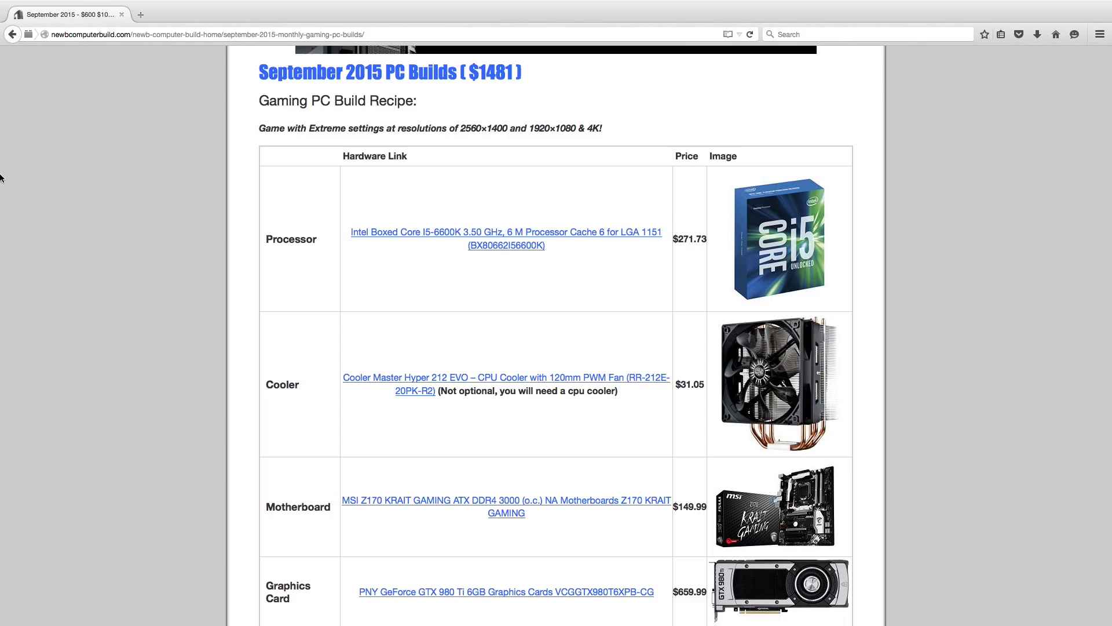
scroll("down", 3)
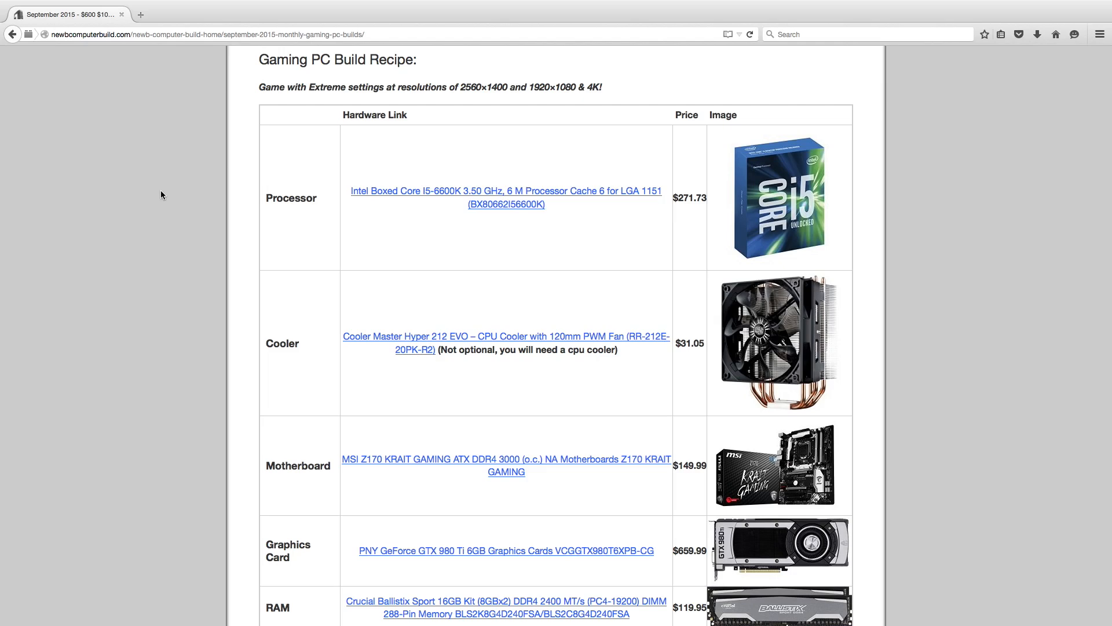
scroll("down", 3)
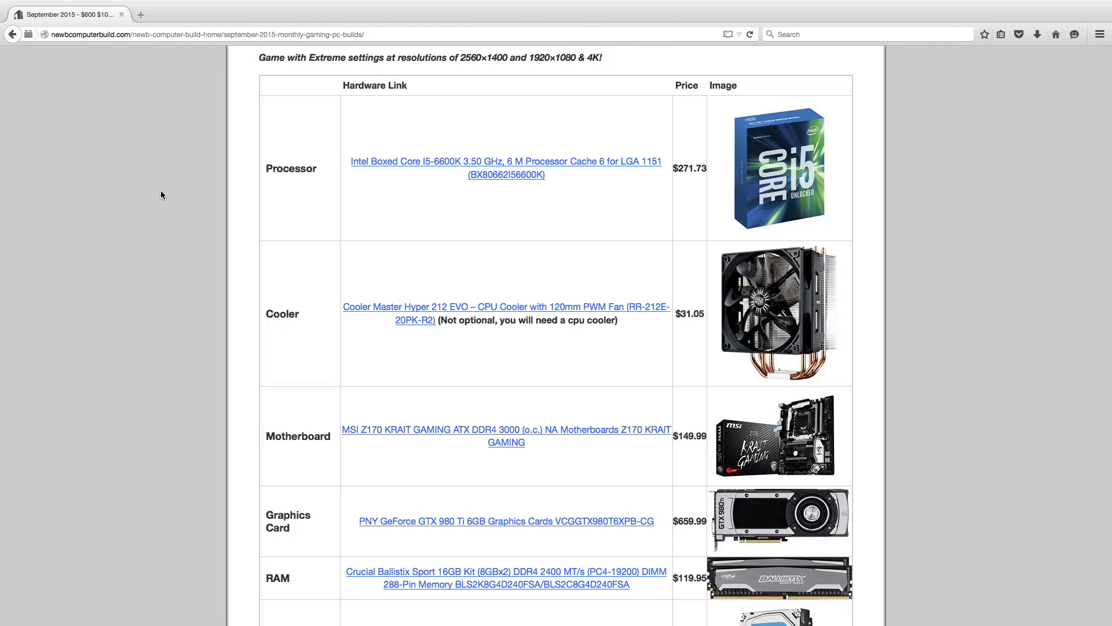
scroll("down", 3)
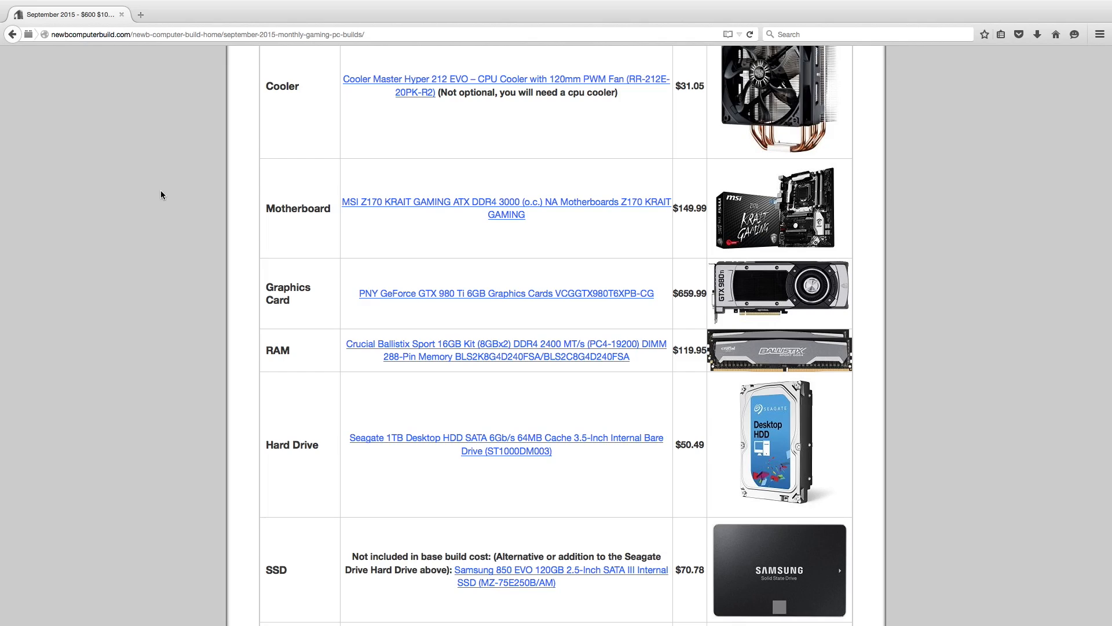
scroll("down", 3)
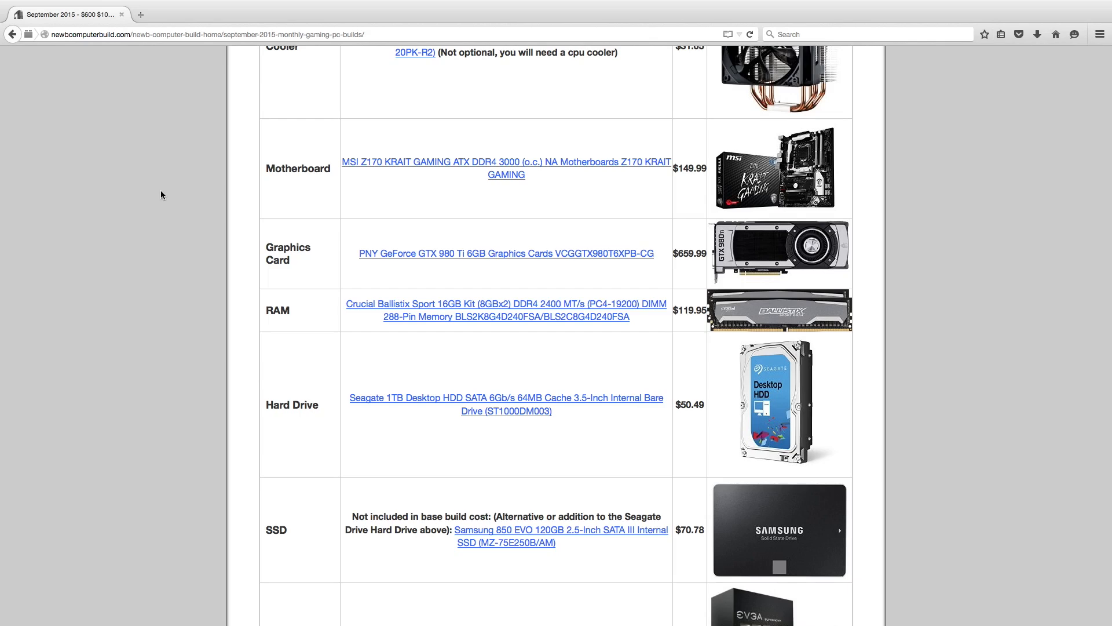
scroll("down", 3)
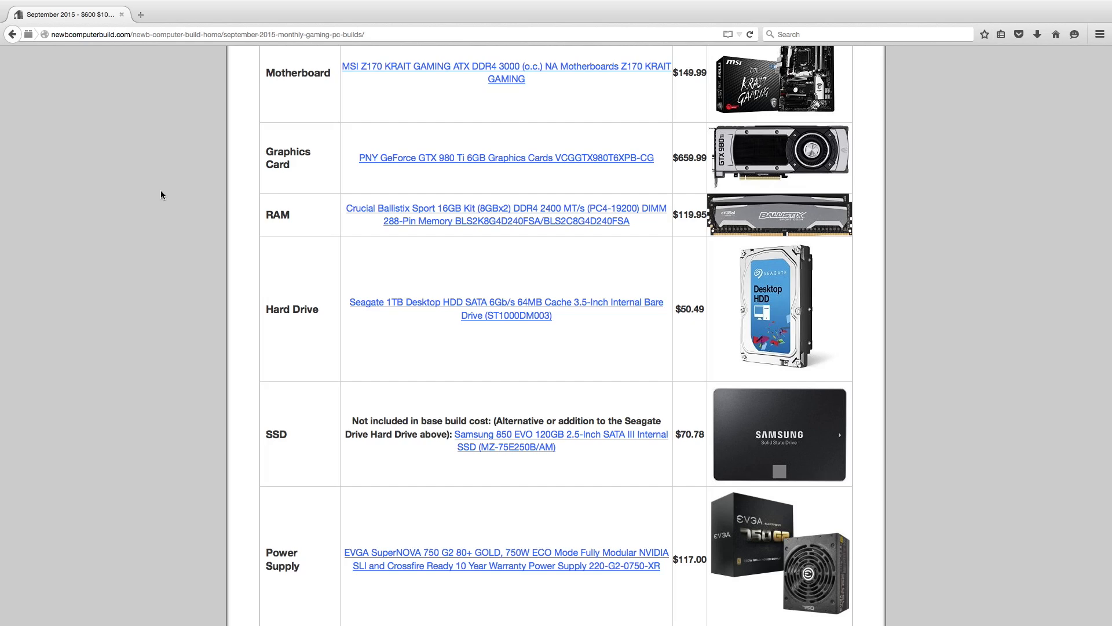
scroll("down", 3)
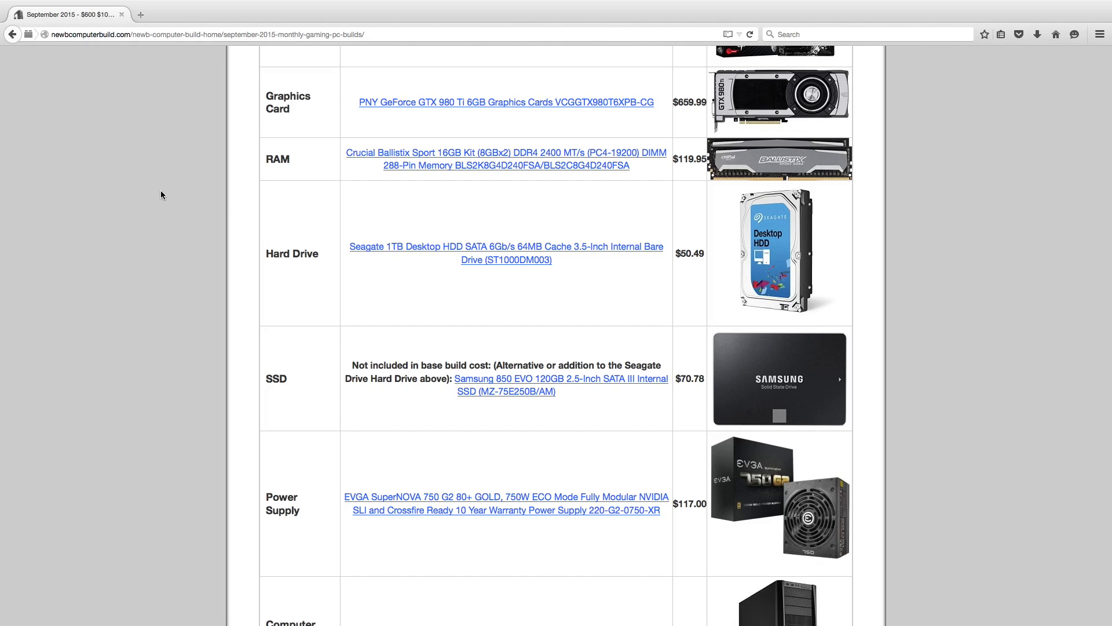
scroll("down", 3)
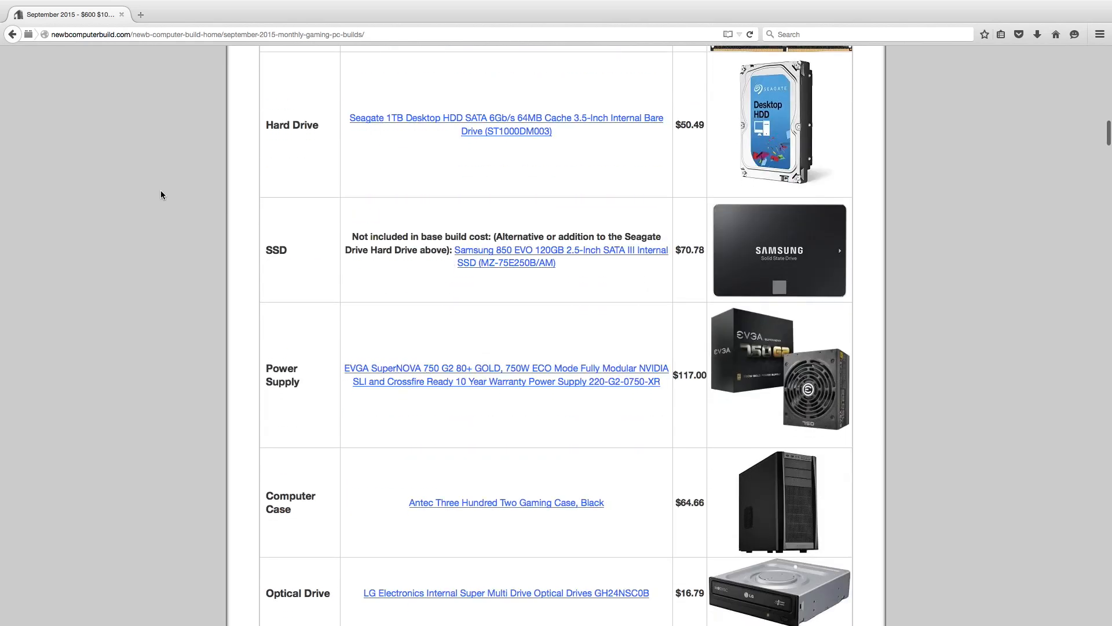
scroll("down", 3)
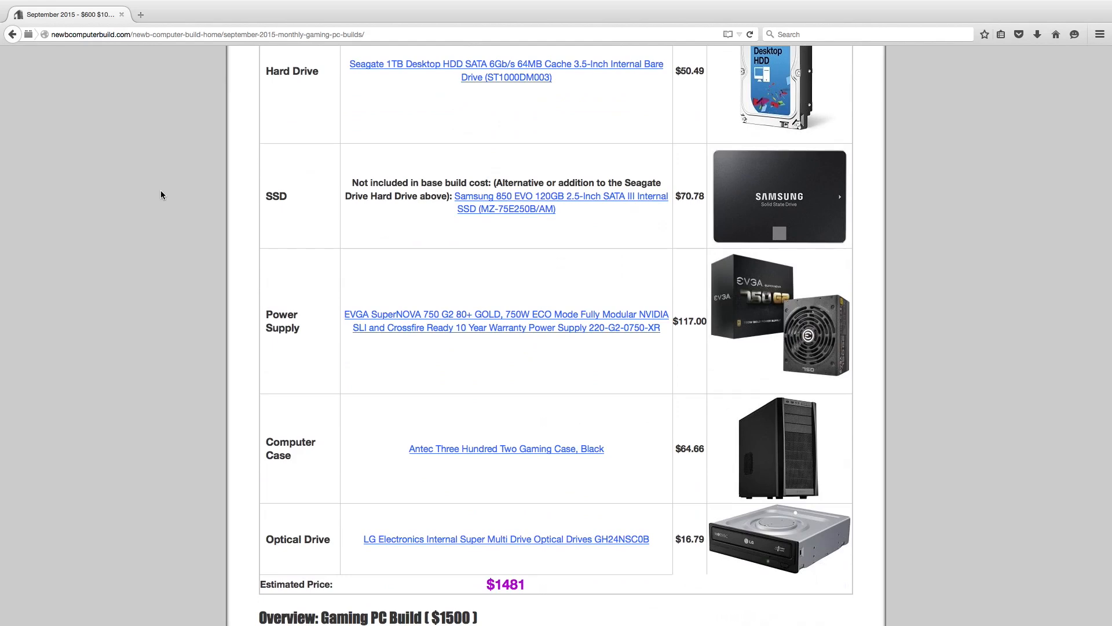
scroll("down", 3)
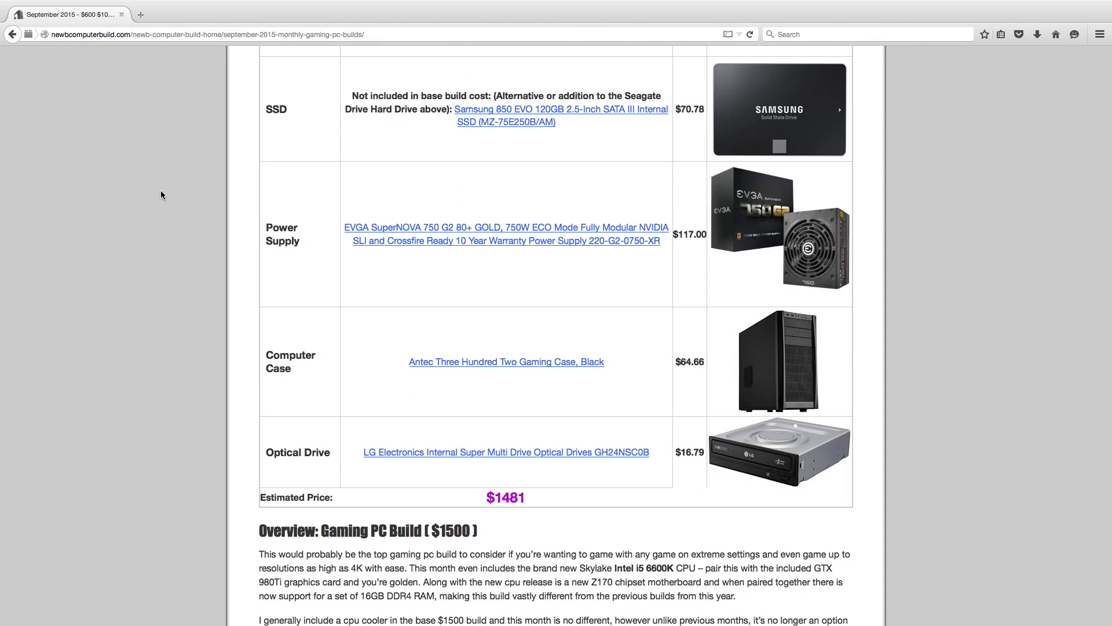
scroll("down", 3)
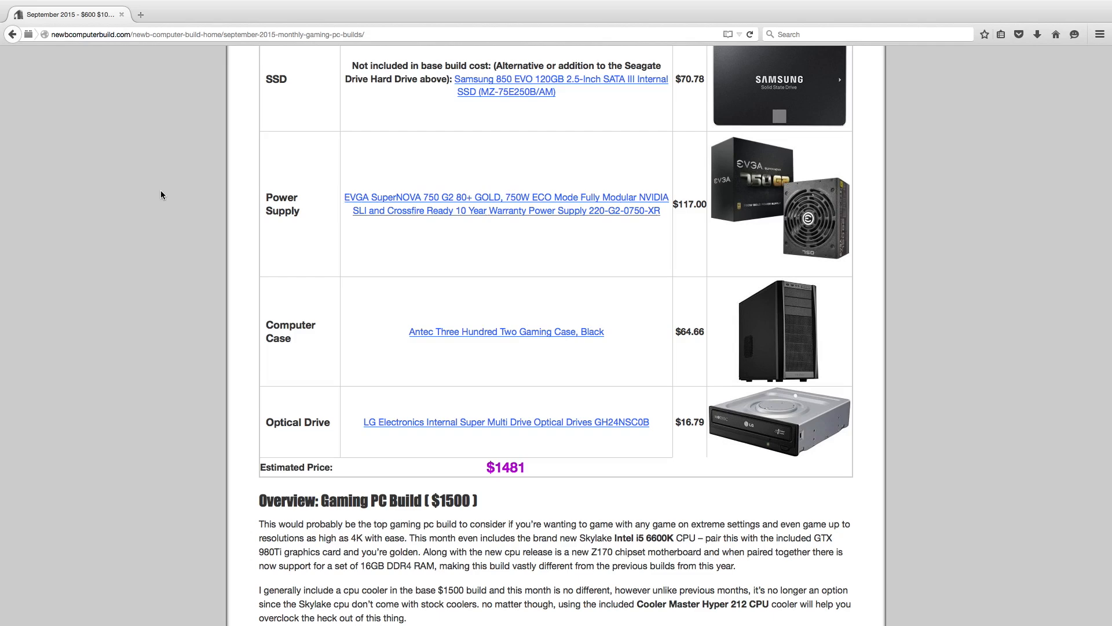
scroll("down", 3)
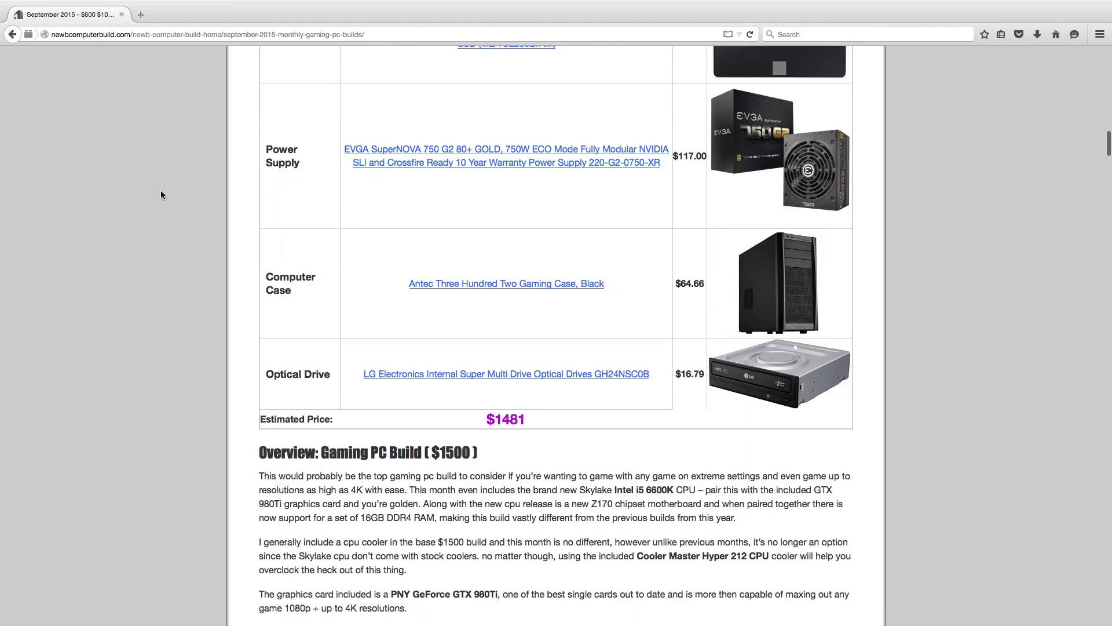
scroll("down", 3)
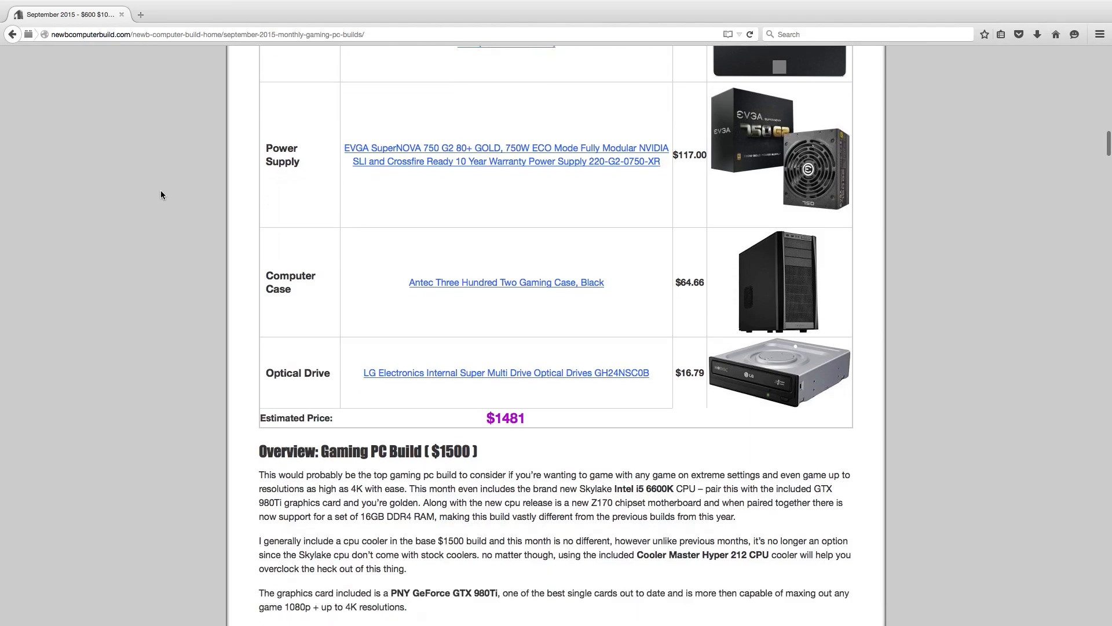
scroll("down", 3)
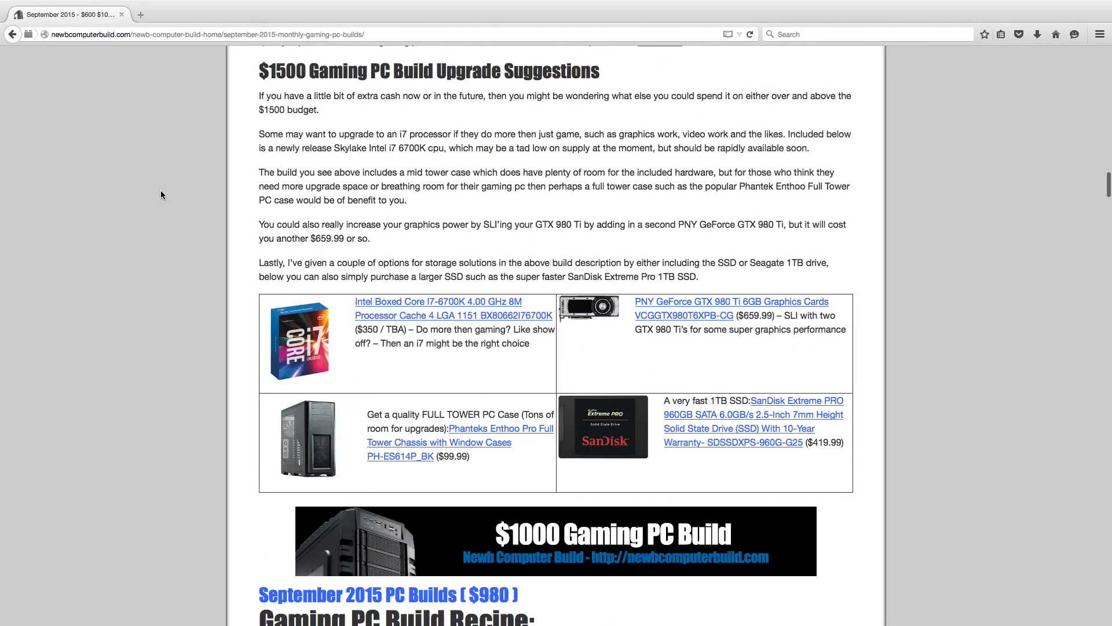
scroll("up", 3)
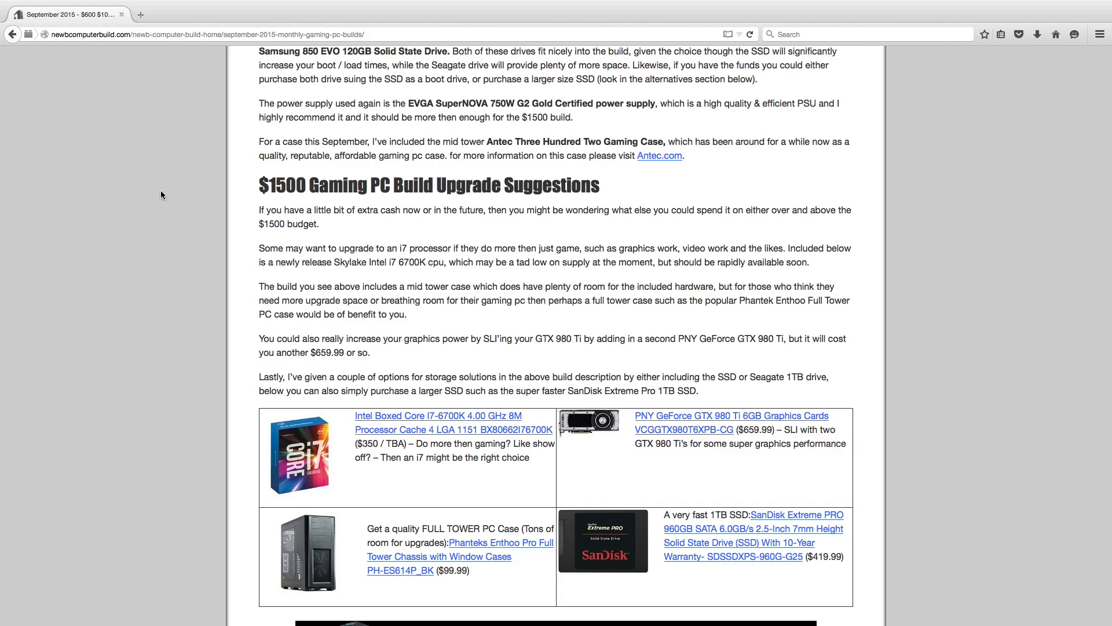
scroll("down", 3)
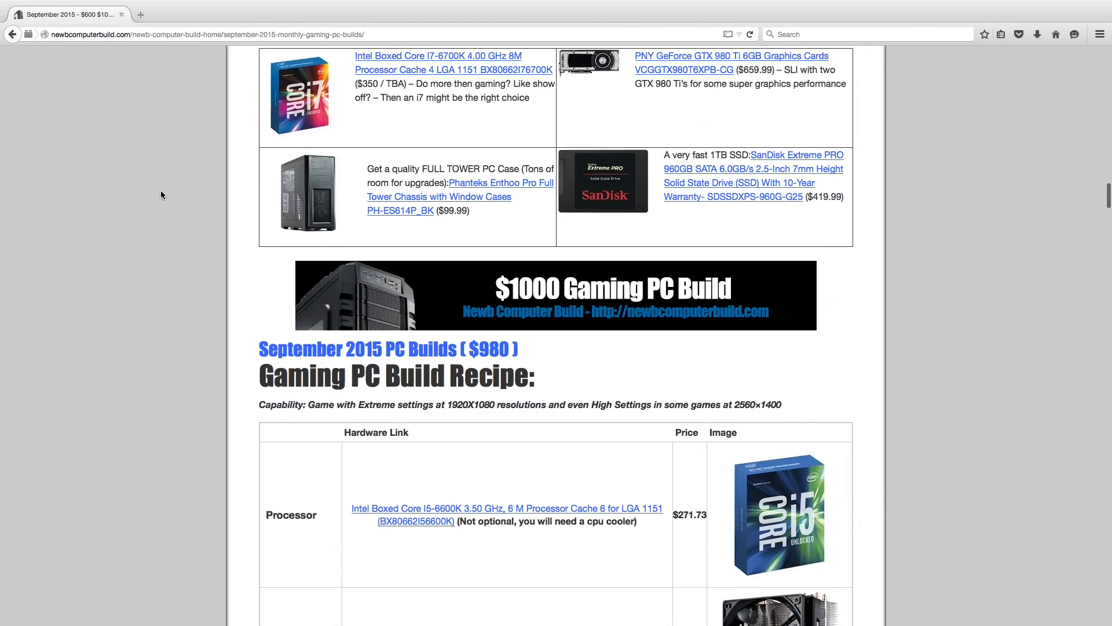
scroll("down", 3)
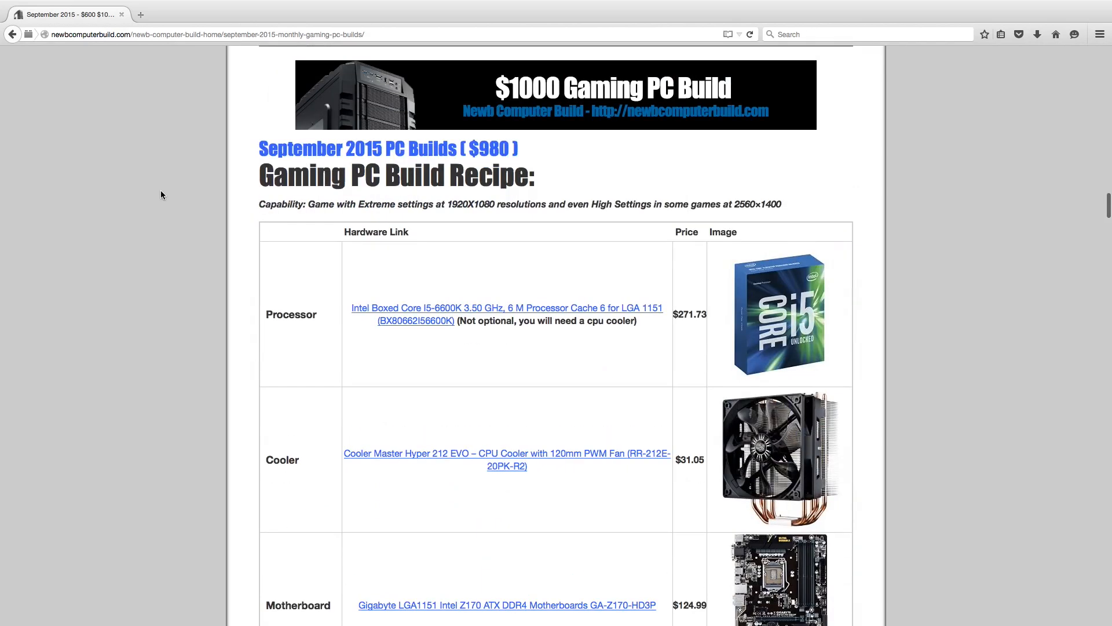
scroll("down", 3)
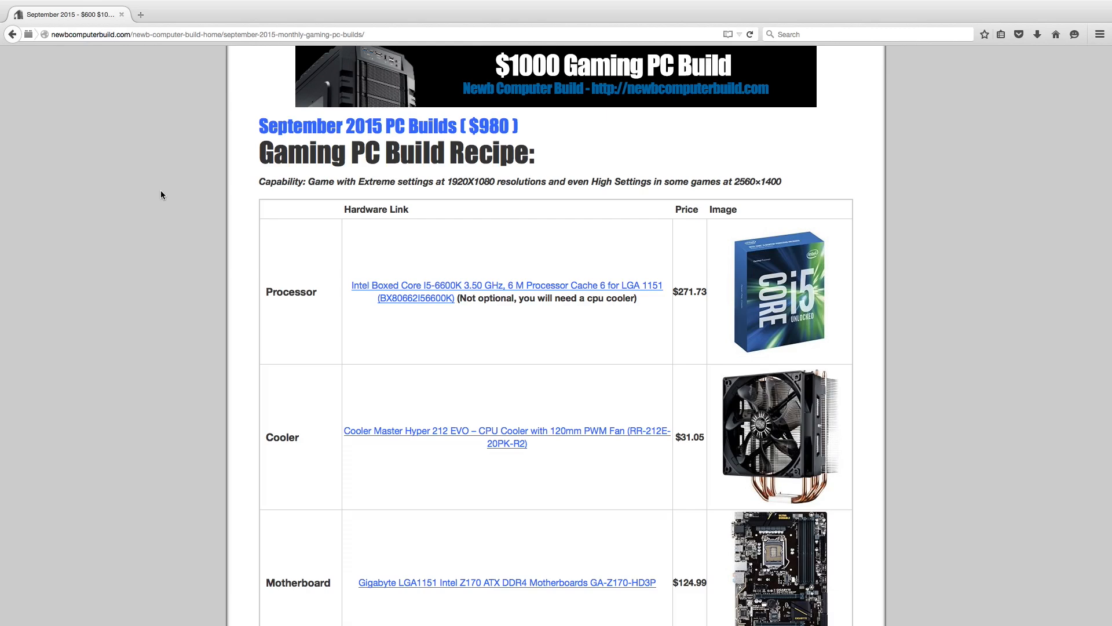
scroll("down", 3)
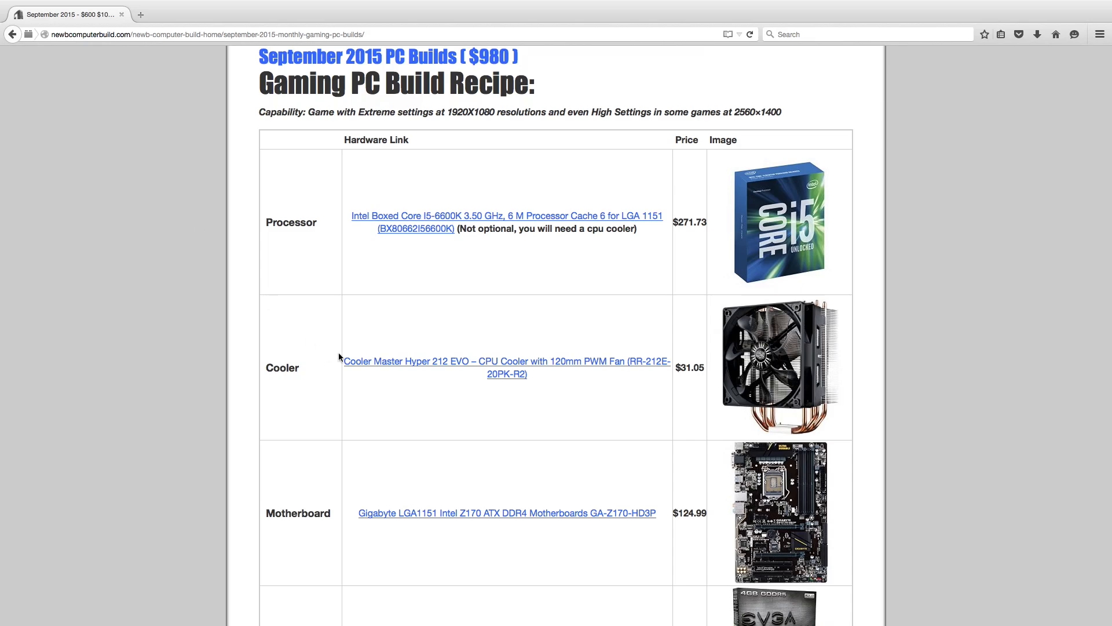
scroll("down", 3)
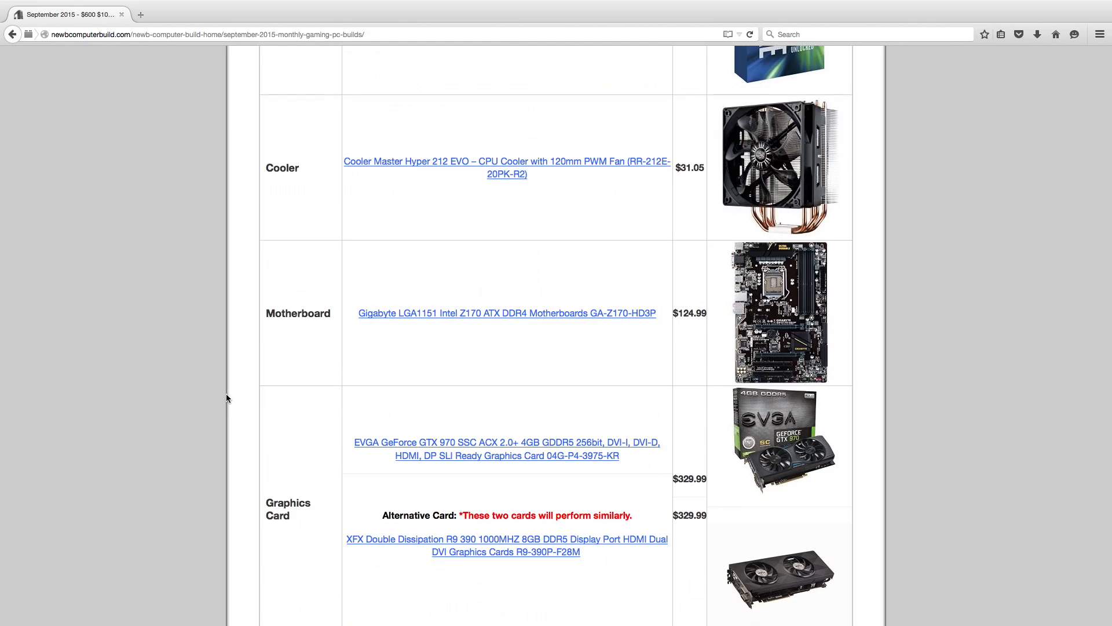
scroll("down", 3)
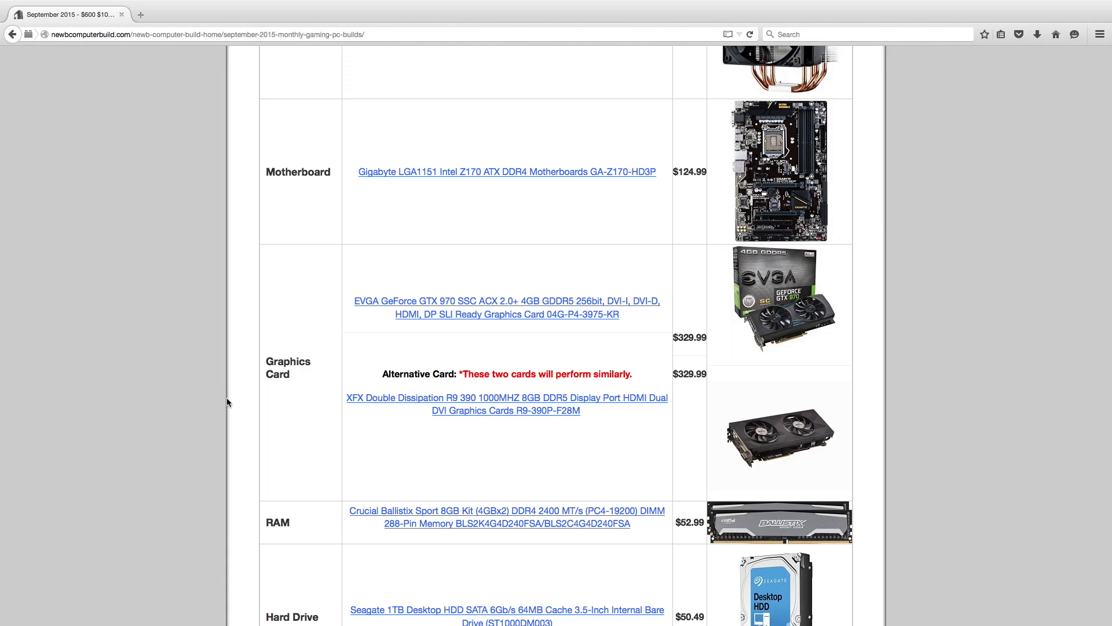
scroll("down", 3)
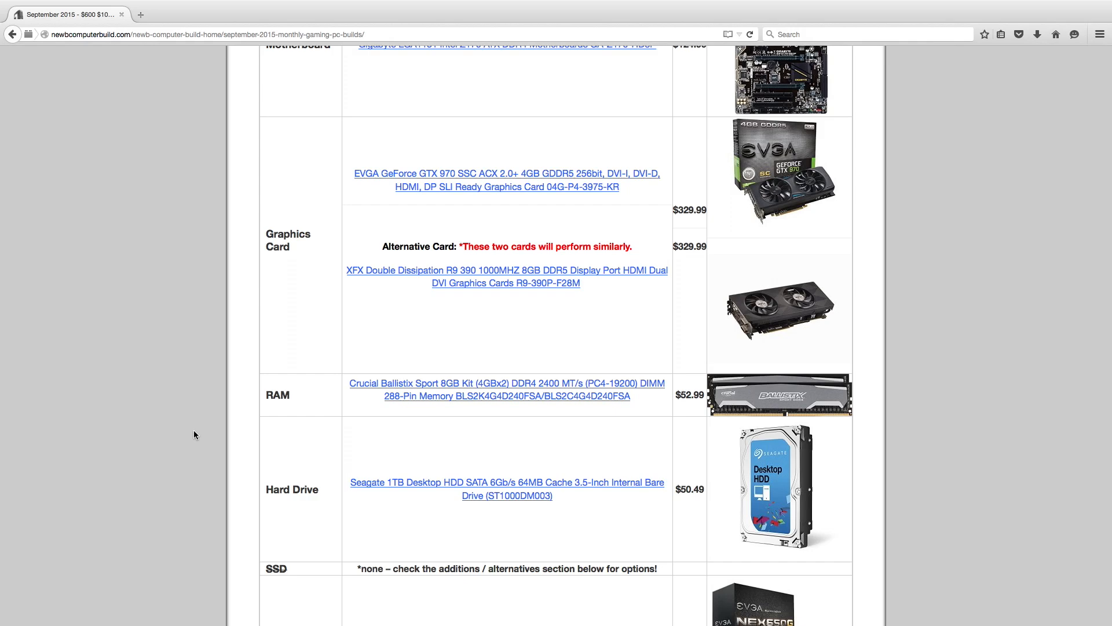
scroll("down", 3)
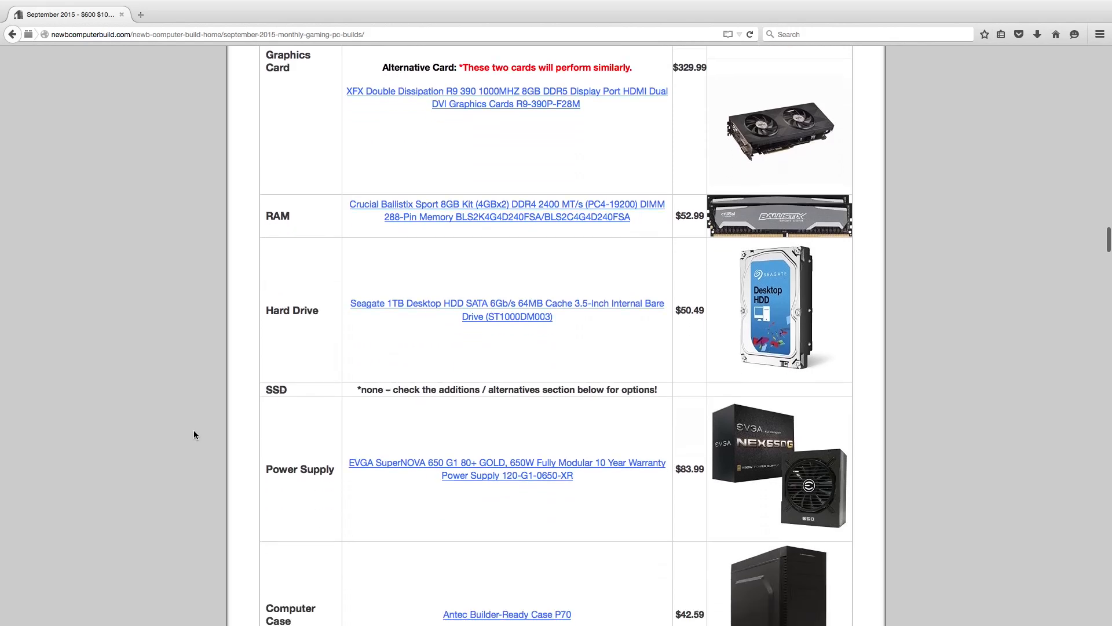
scroll("down", 3)
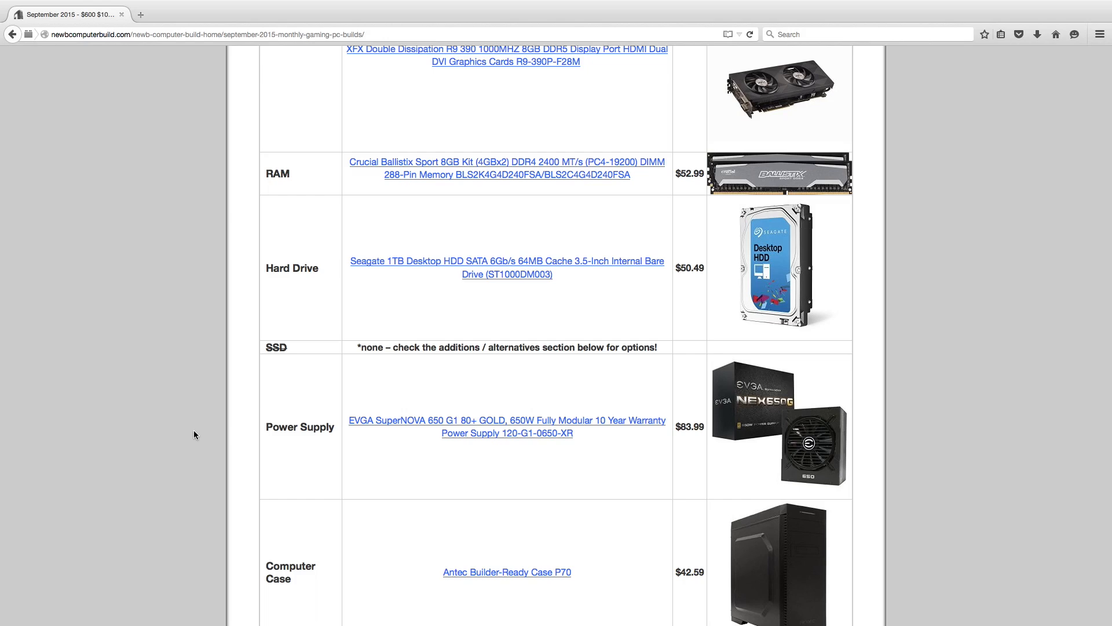
scroll("down", 3)
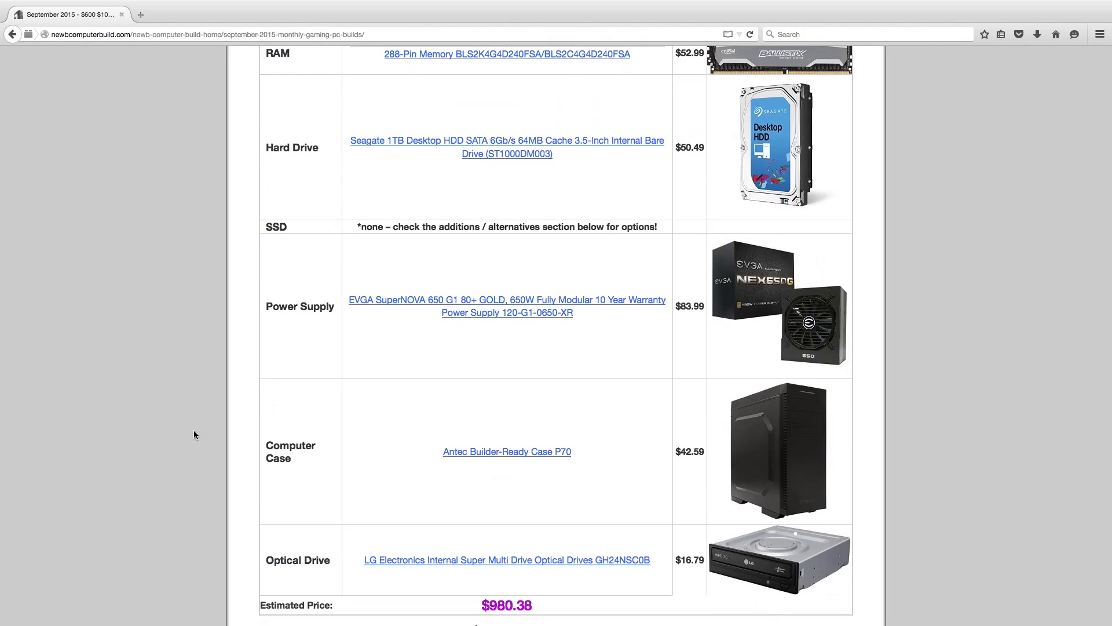
scroll("down", 3)
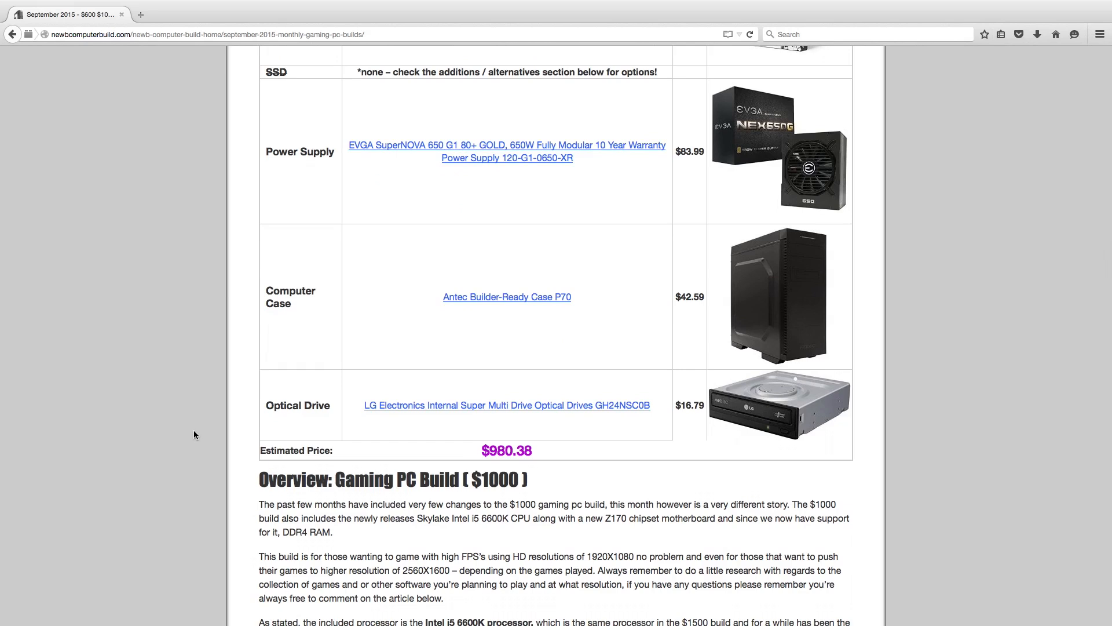
scroll("down", 3)
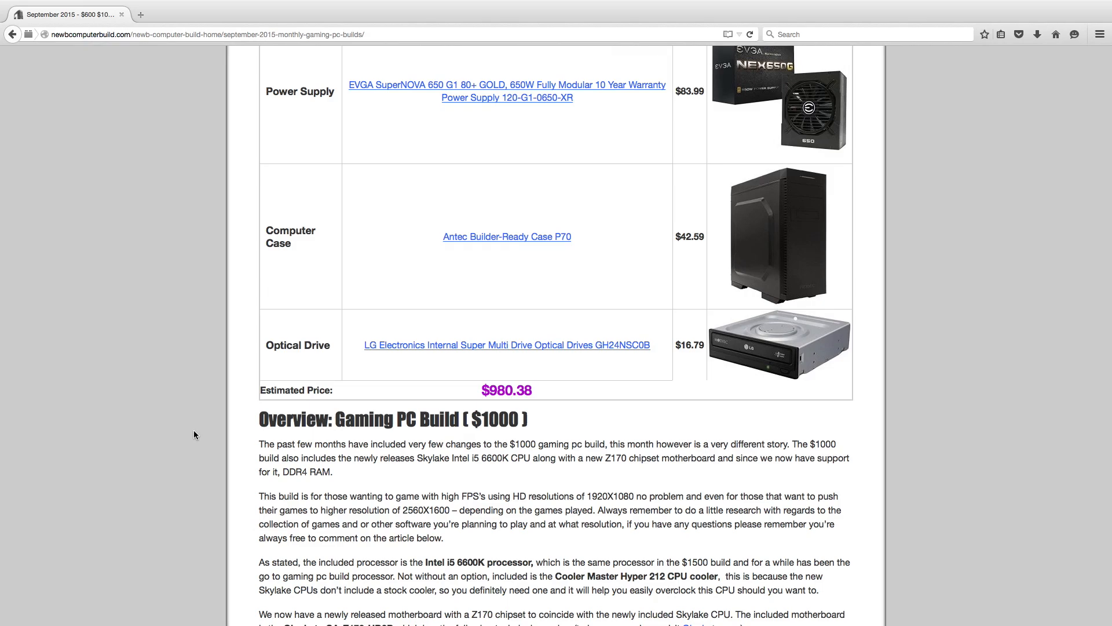
scroll("down", 3)
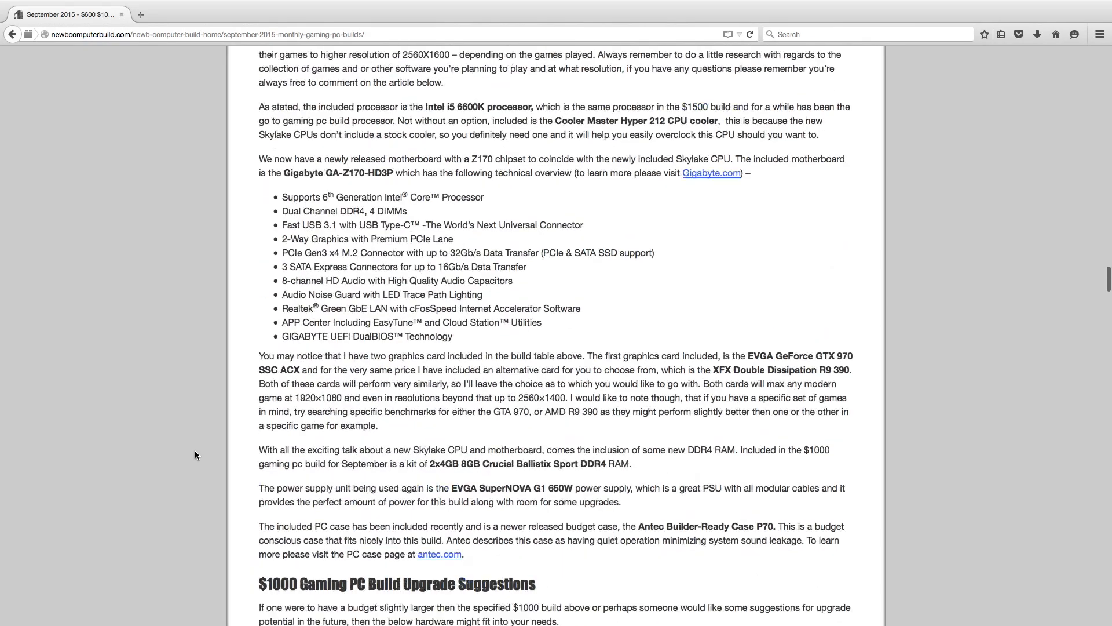
scroll("down", 3)
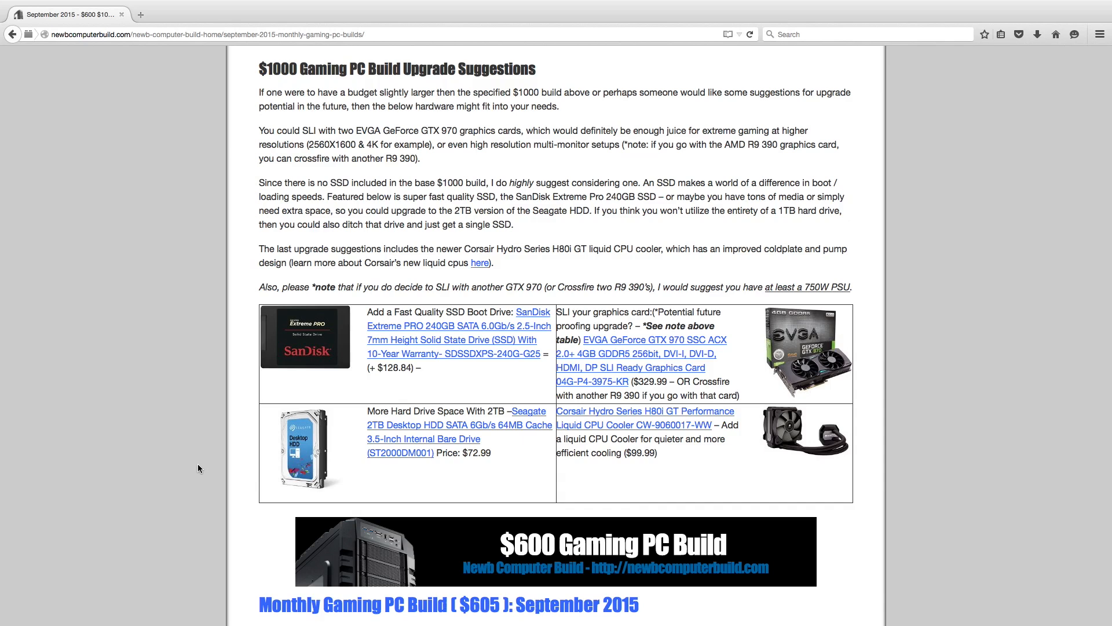
mouse_move(221, 259)
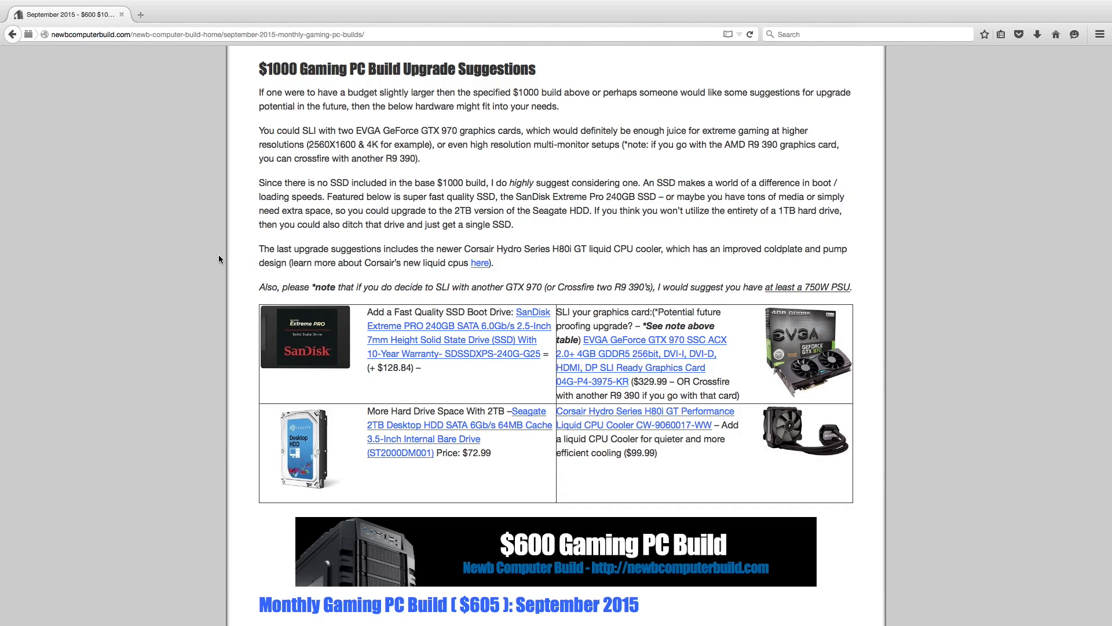
mouse_move(591, 343)
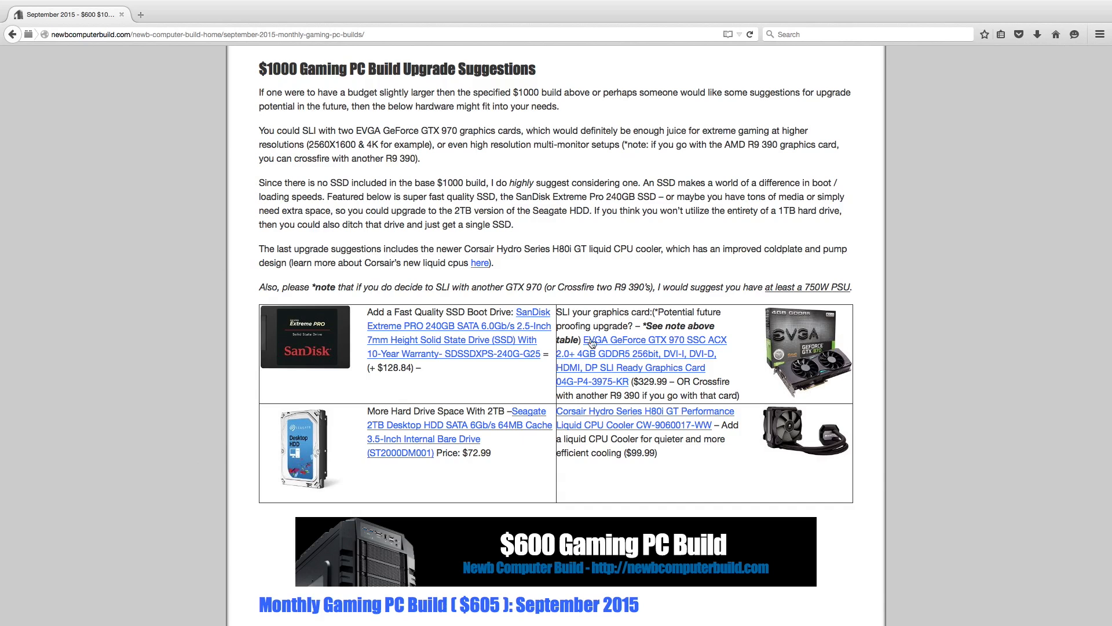
mouse_move(555, 231)
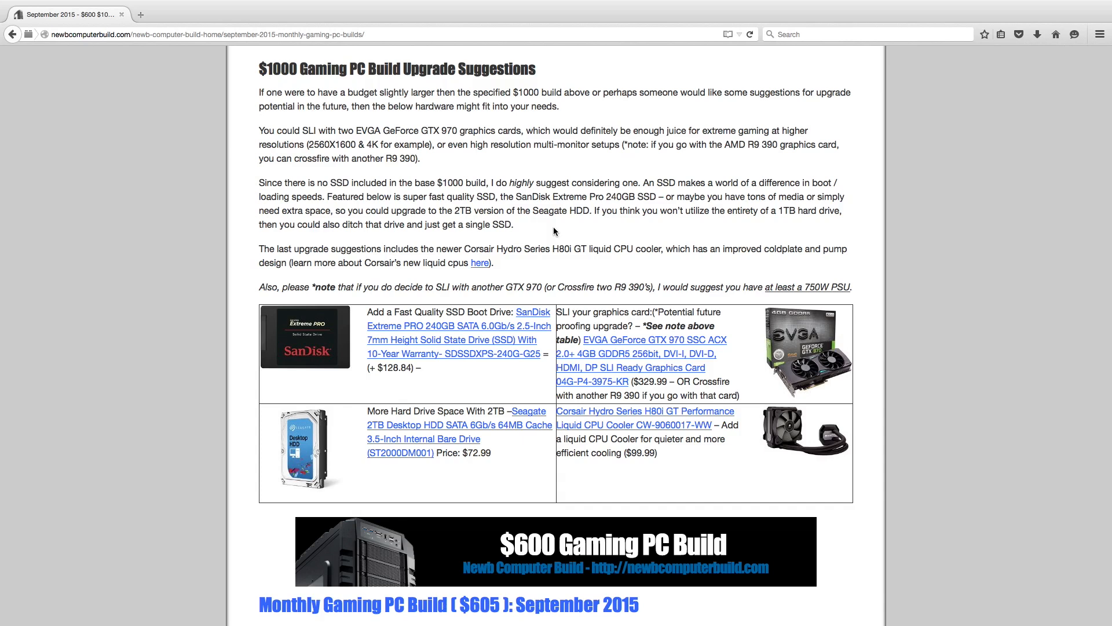
mouse_move(294, 327)
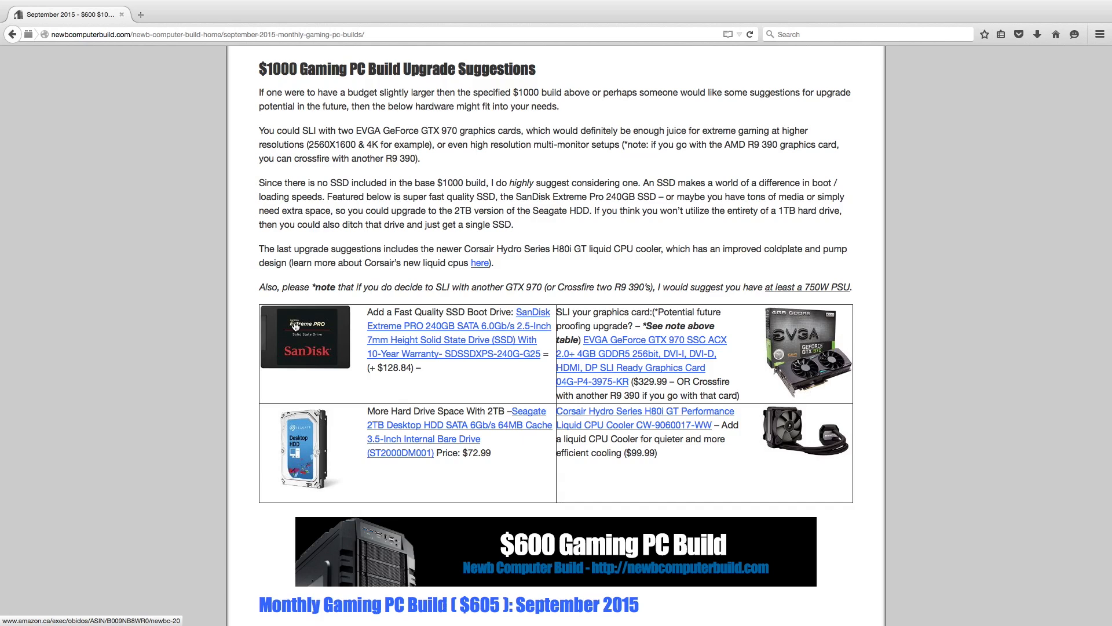
mouse_move(171, 413)
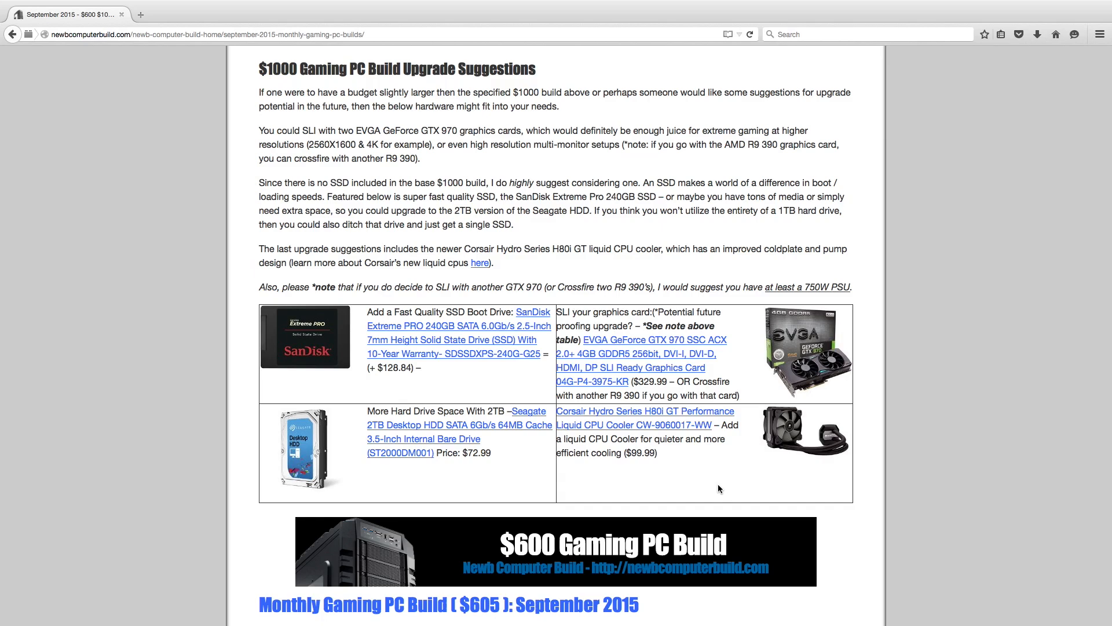
scroll("down", 3)
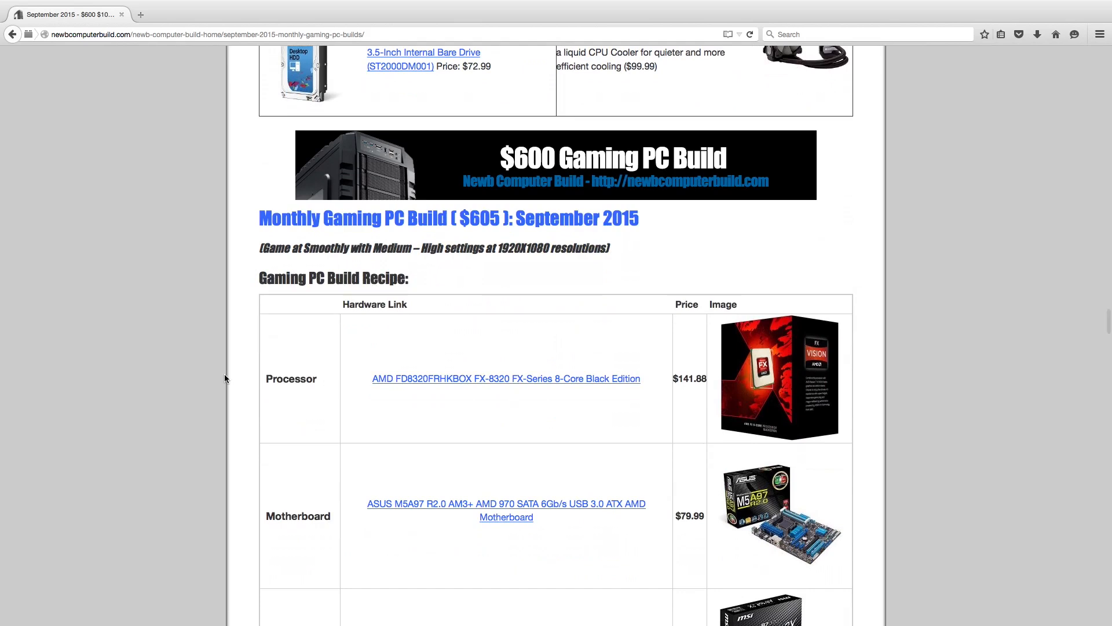
scroll("down", 3)
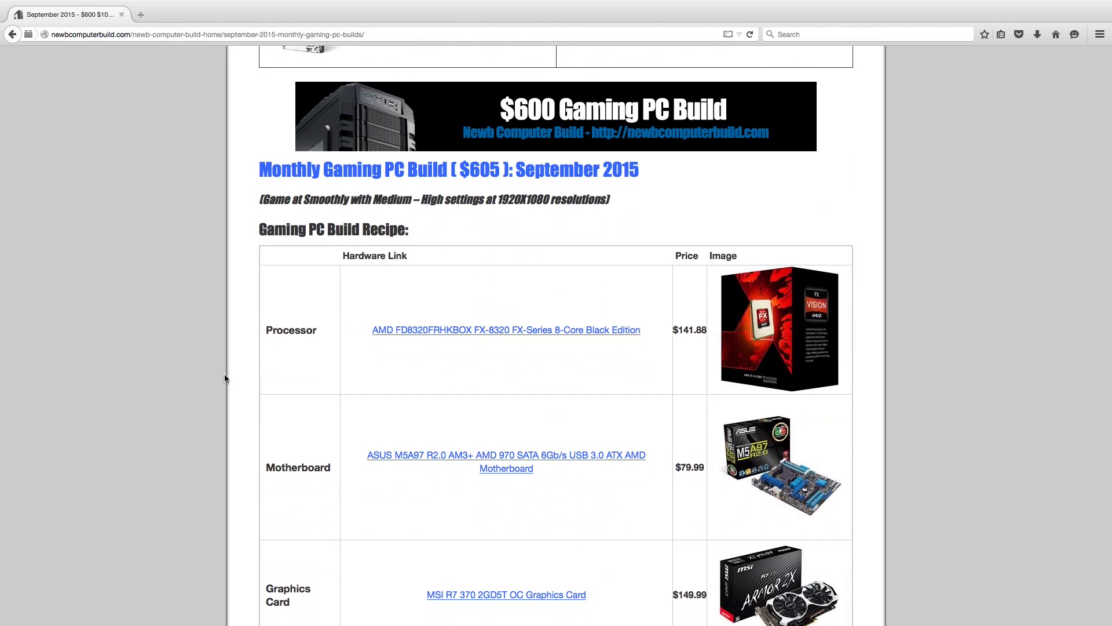
scroll("down", 3)
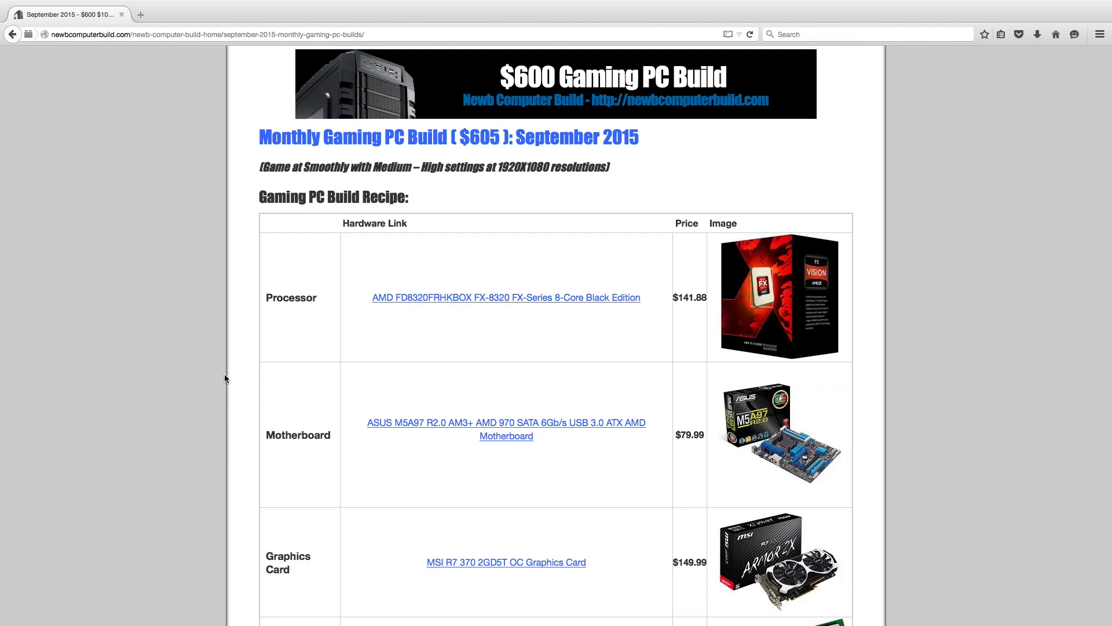
scroll("down", 3)
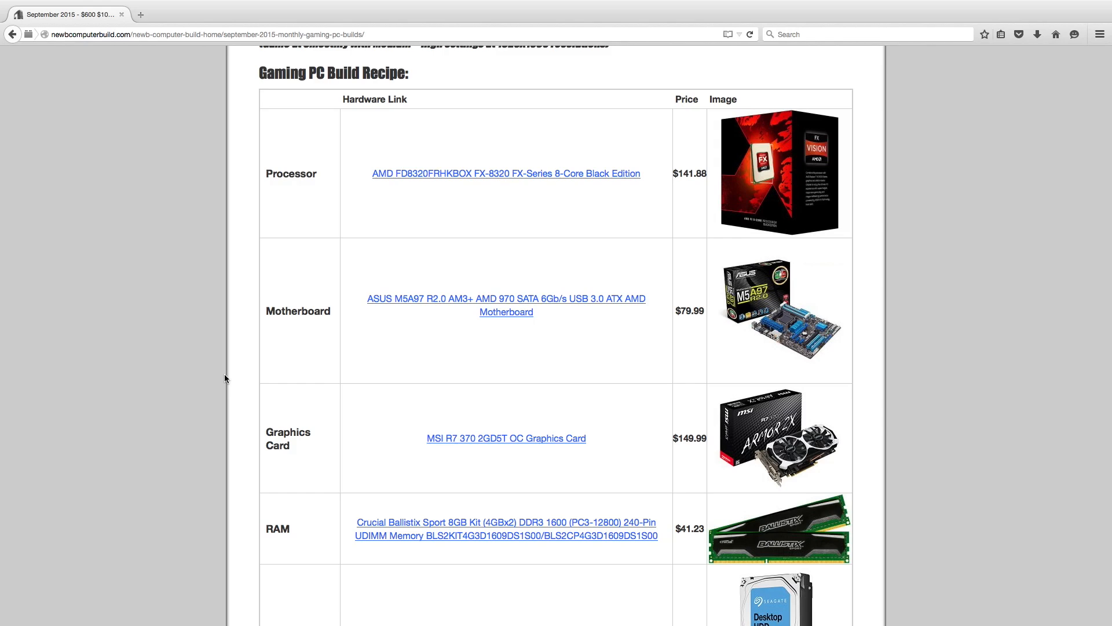
scroll("down", 3)
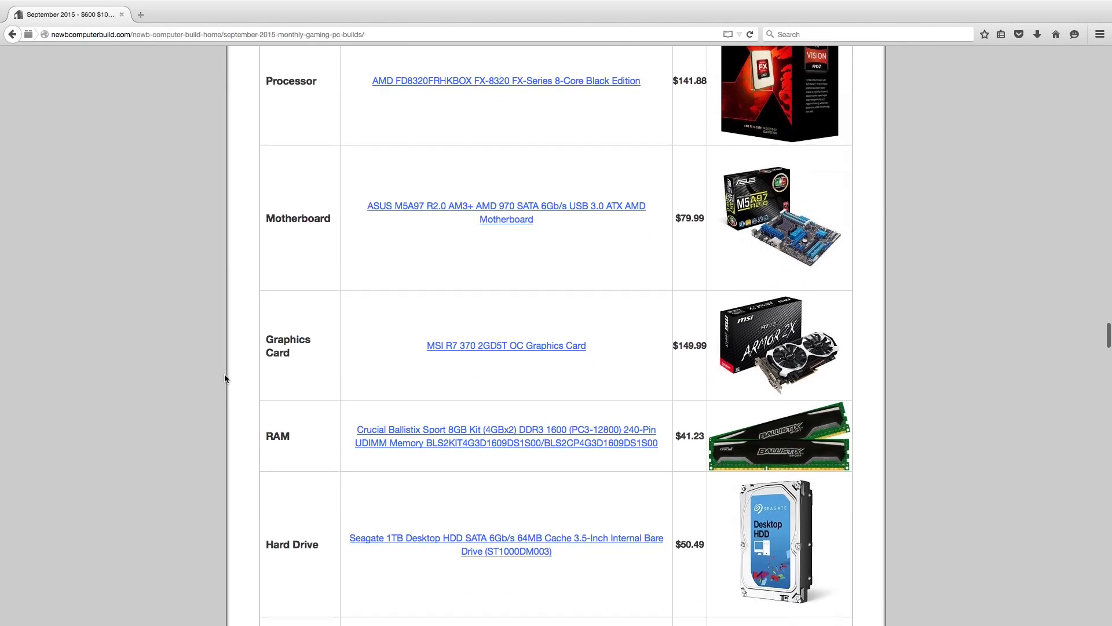
scroll("down", 3)
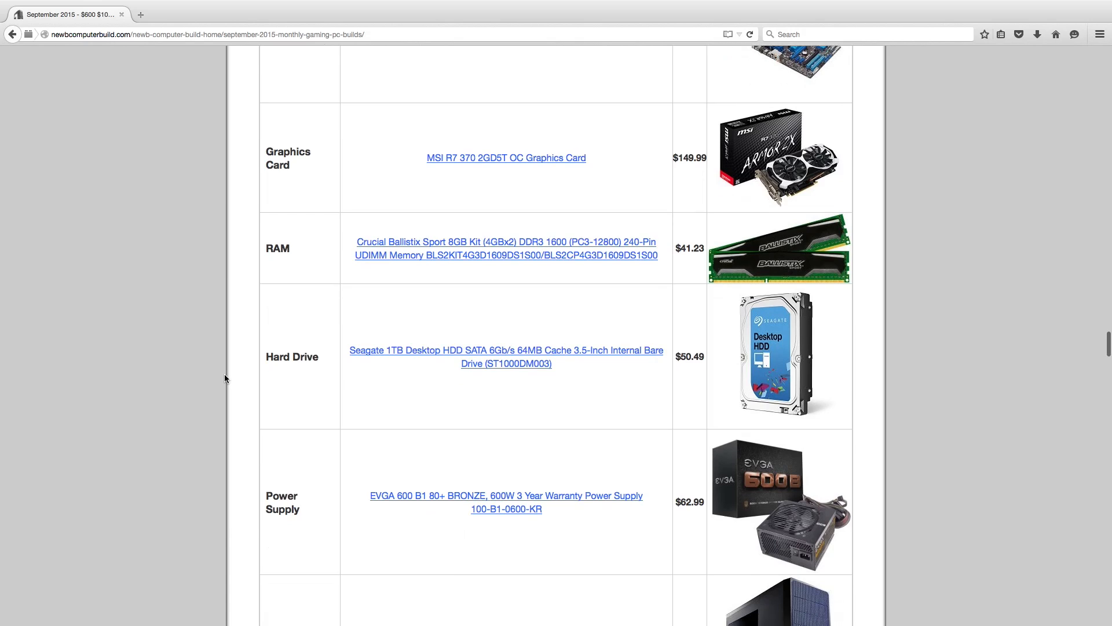
scroll("down", 3)
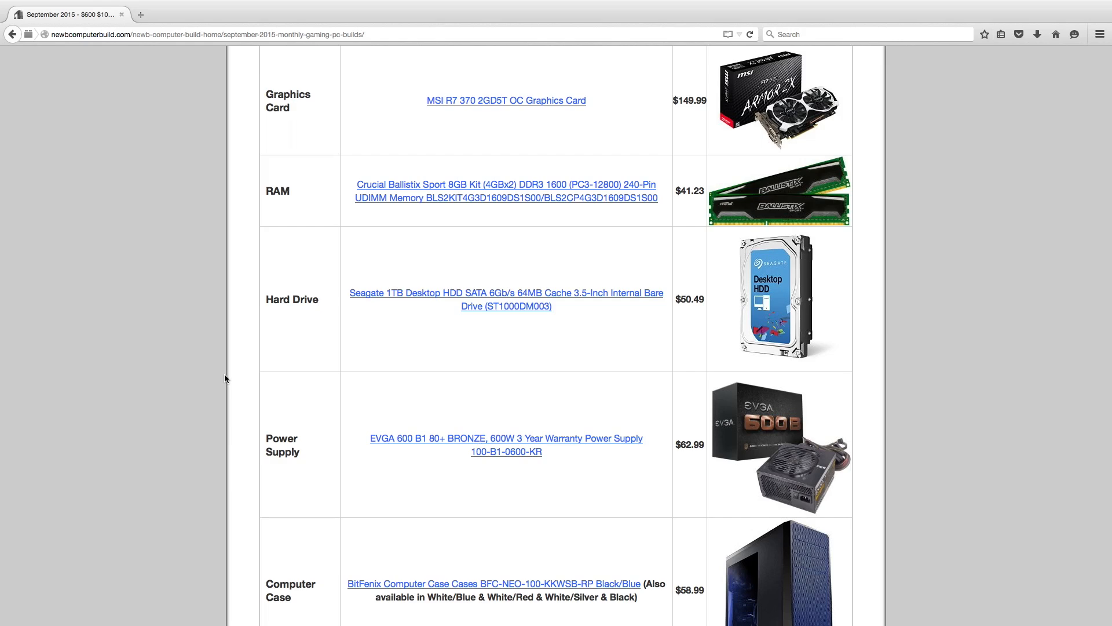
scroll("down", 3)
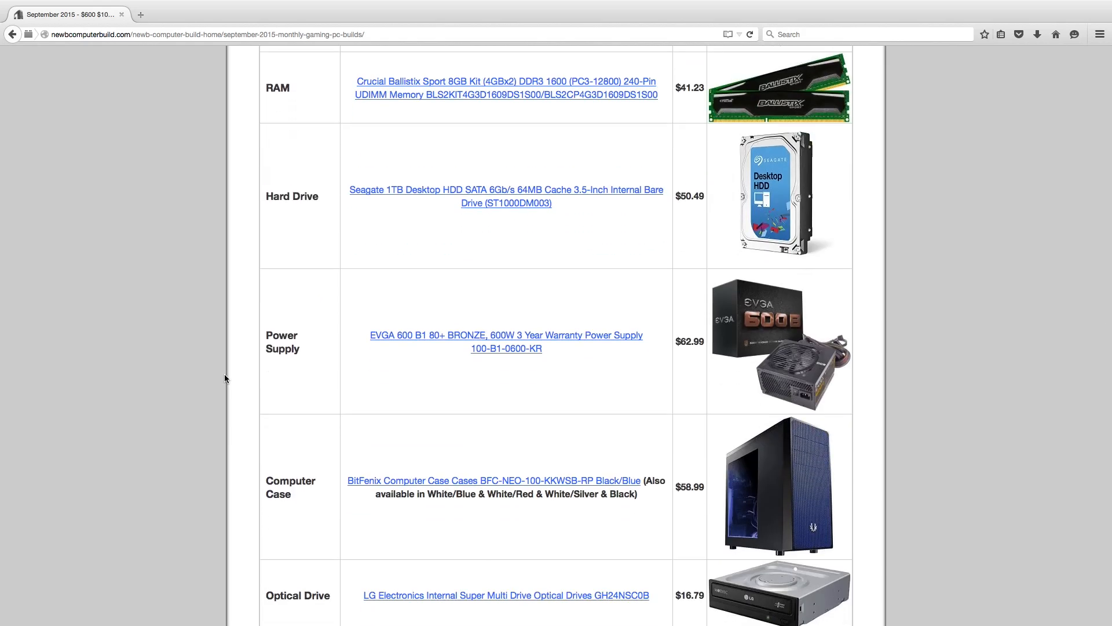
scroll("down", 3)
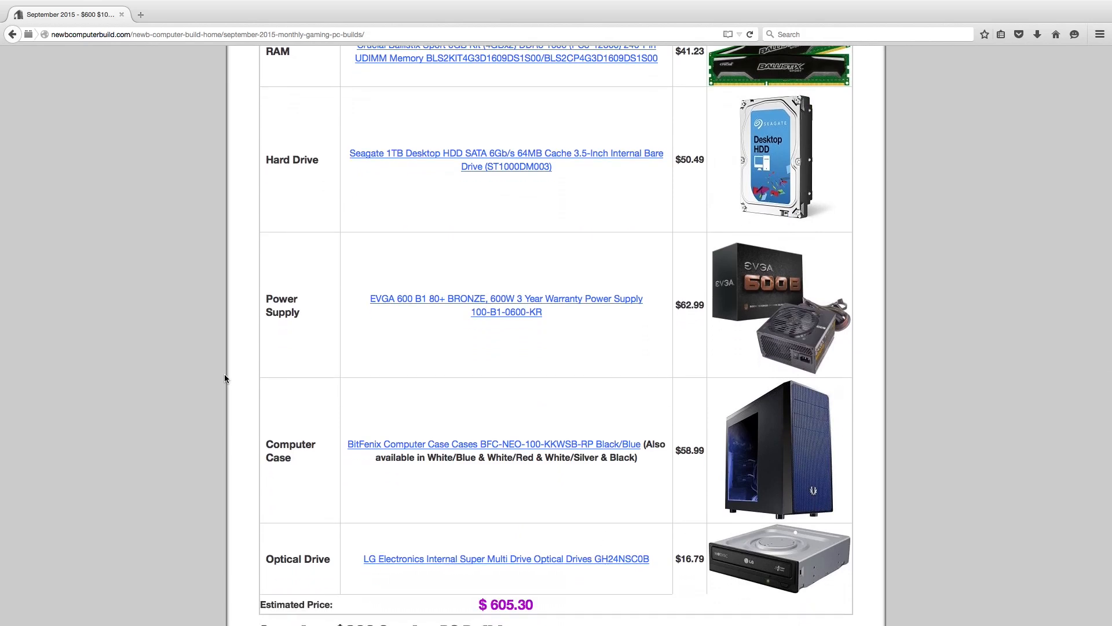
scroll("down", 3)
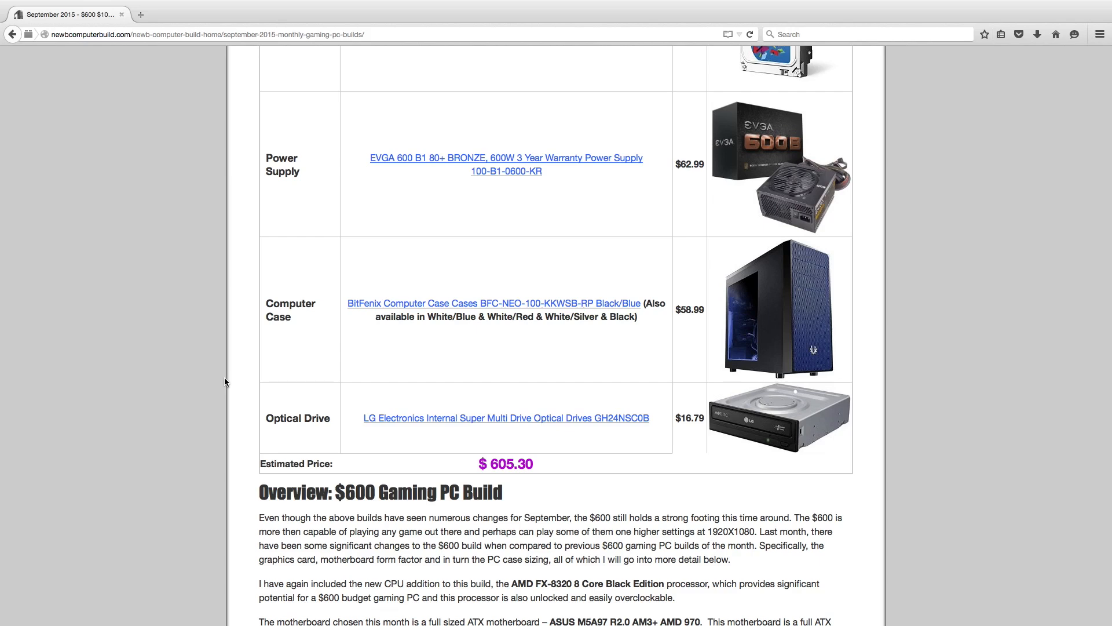
mouse_move(188, 347)
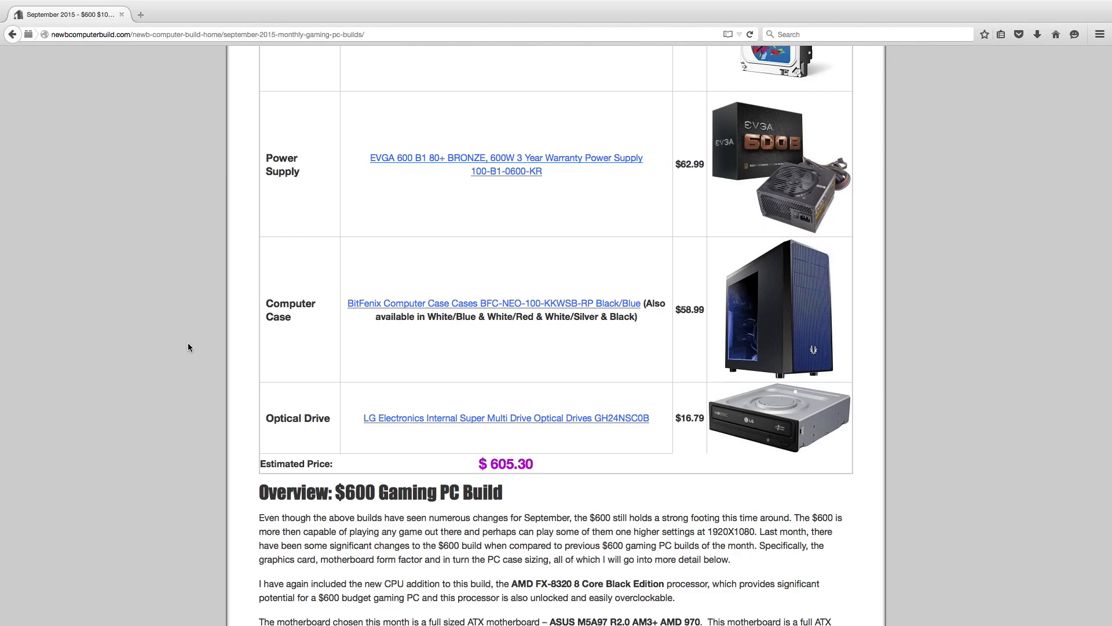
scroll("down", 3)
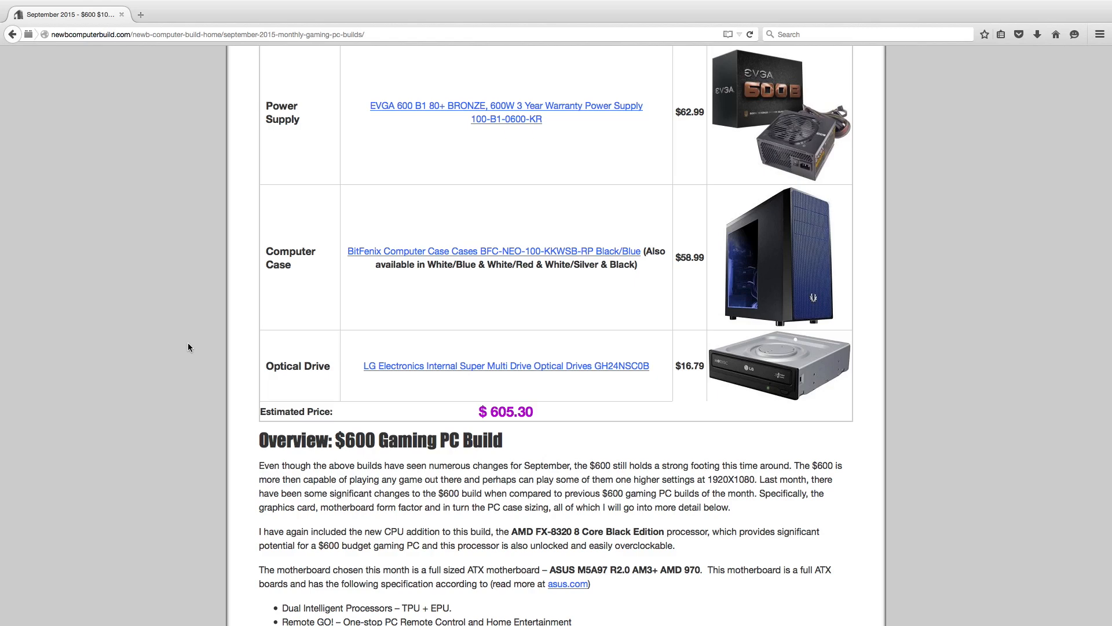
scroll("down", 3)
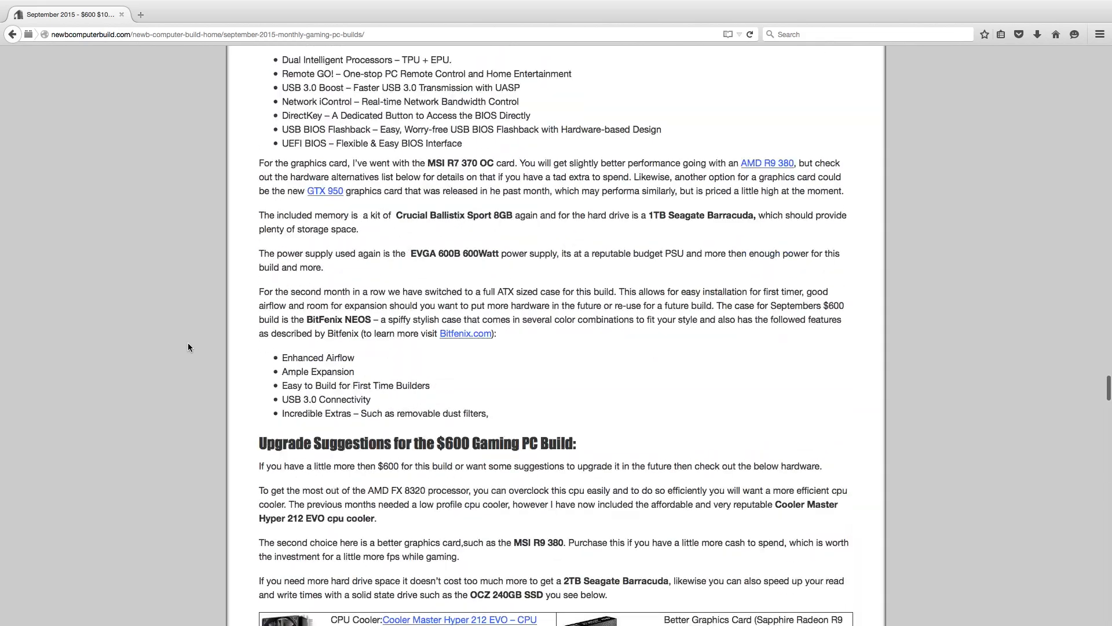
scroll("down", 3)
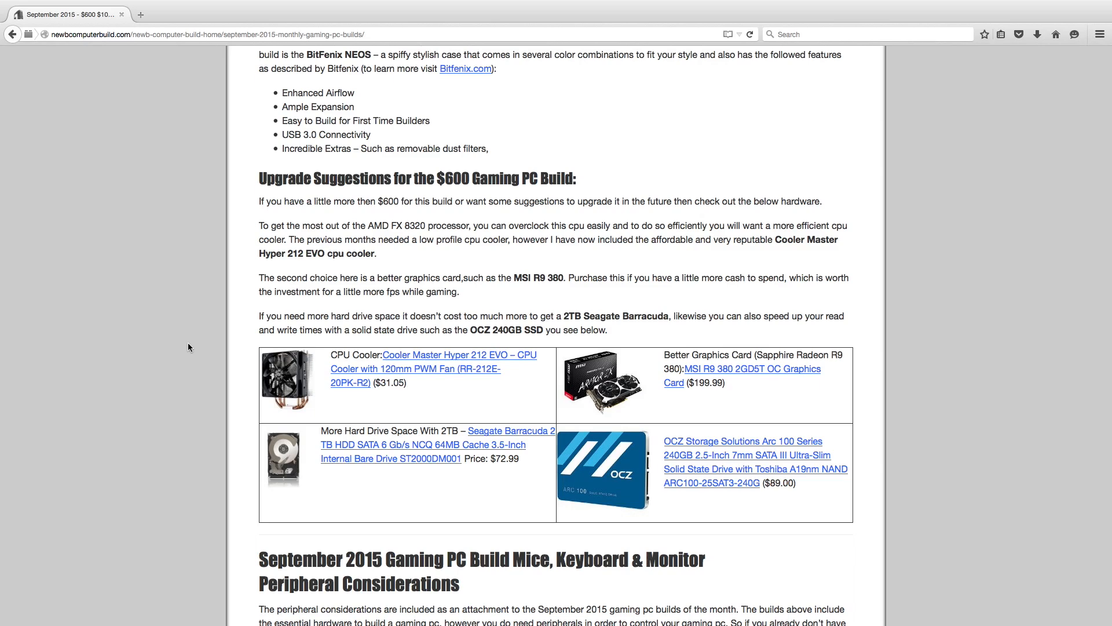
mouse_move(193, 403)
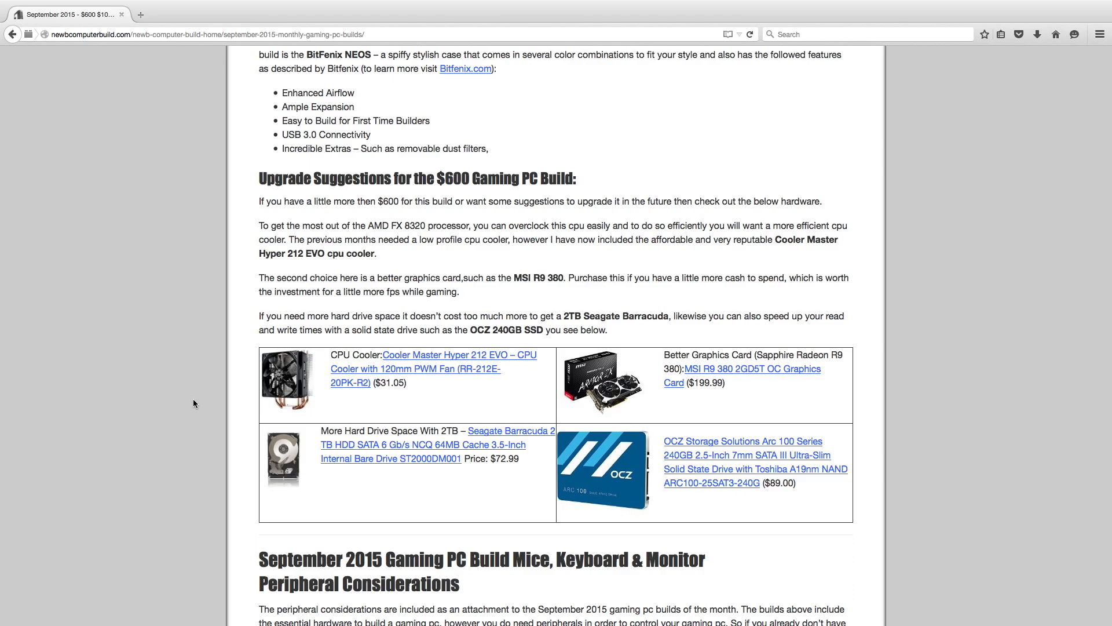
scroll("down", 3)
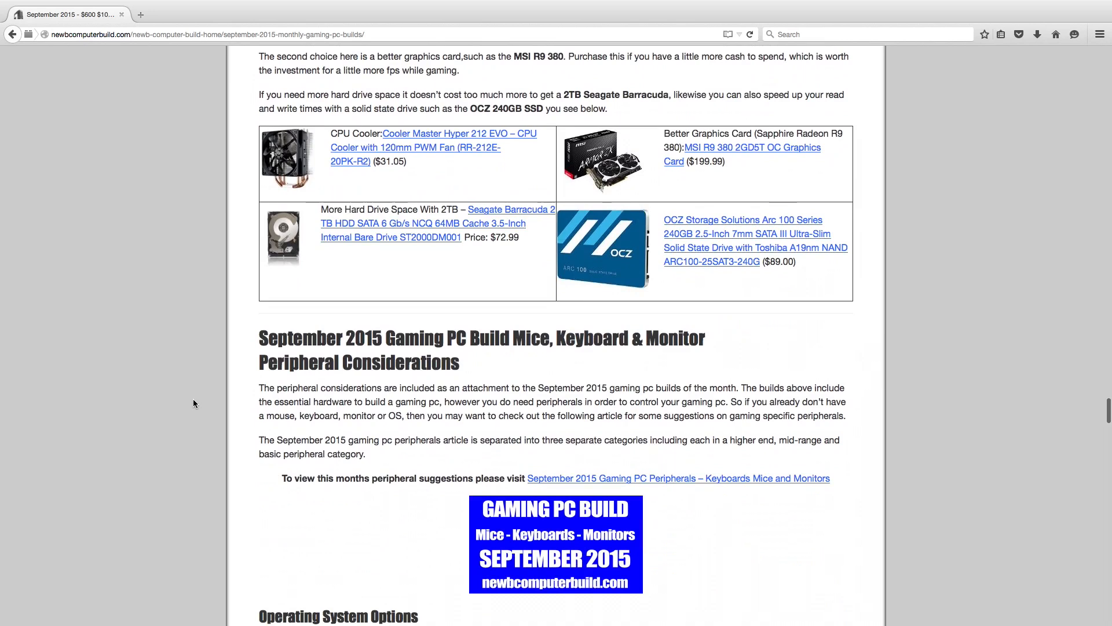
mouse_move(367, 299)
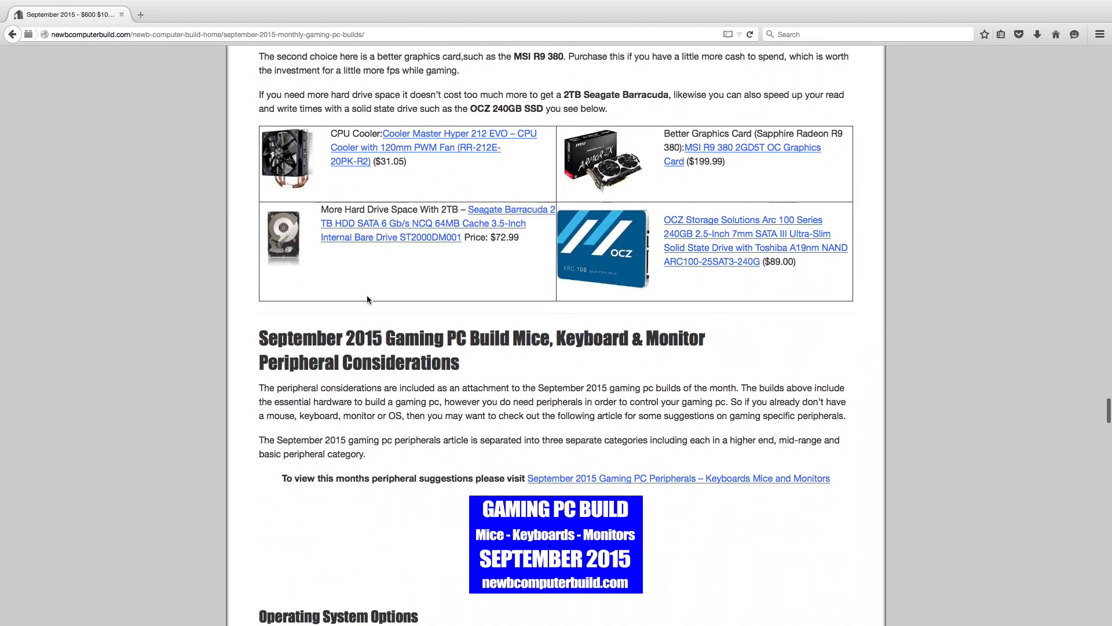
mouse_move(303, 442)
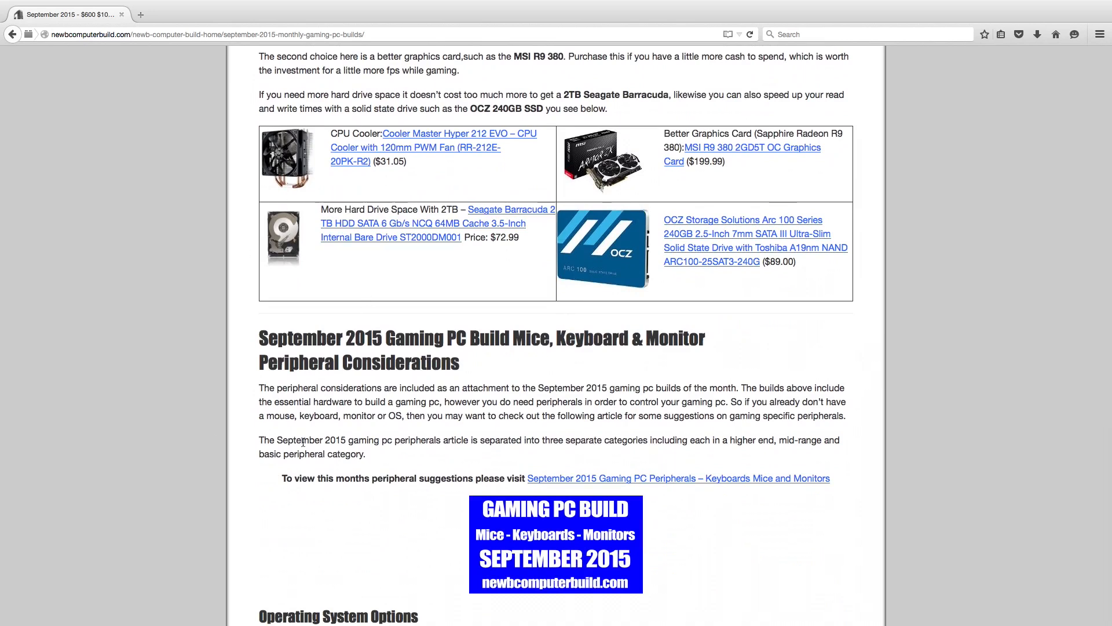